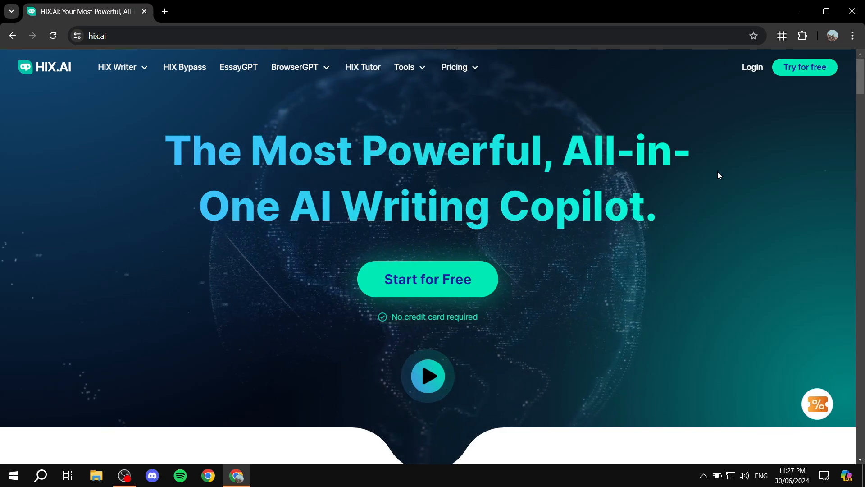
mouse_move(607, 188)
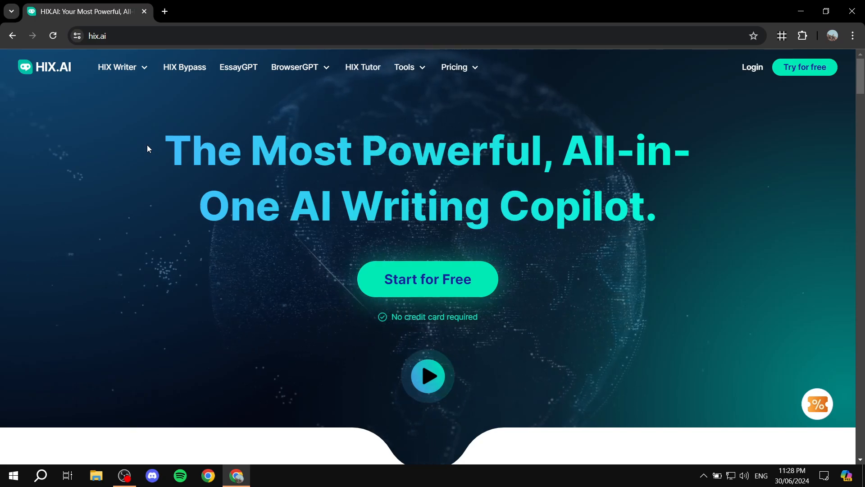
mouse_move(487, 87)
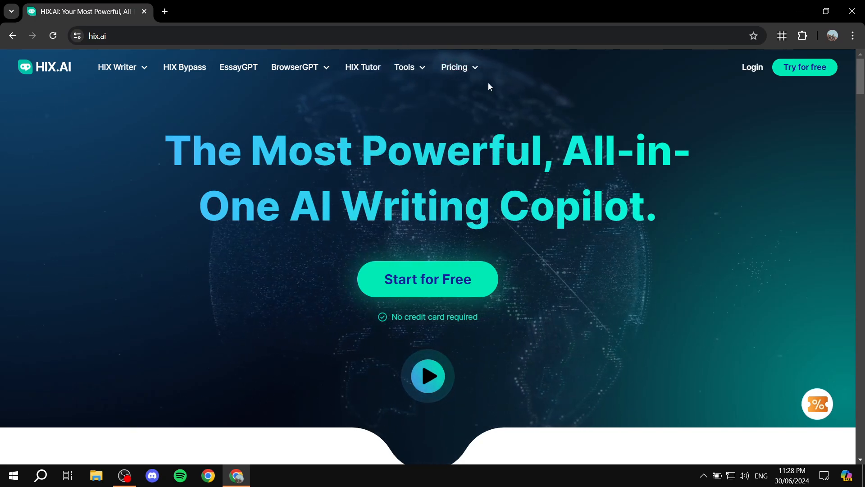
Browse down the HIX.AI homepage content after peeking at the Pricing menu
left_click(455, 67)
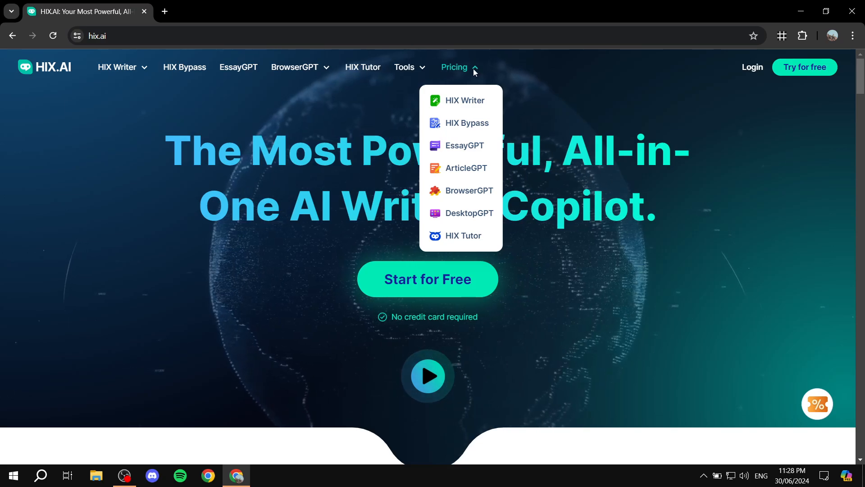
mouse_move(467, 91)
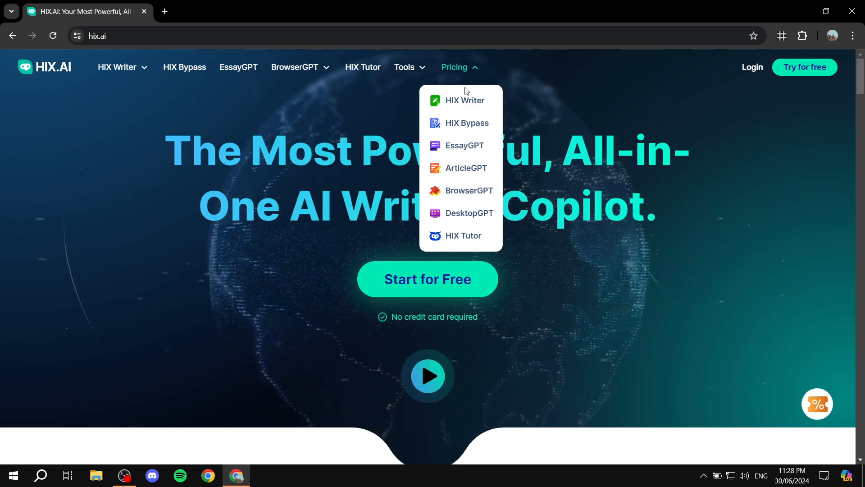
mouse_move(468, 104)
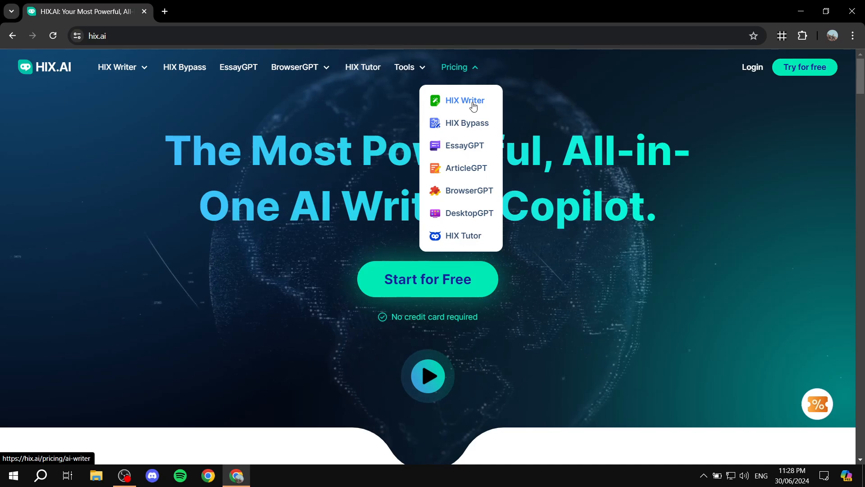
mouse_move(465, 167)
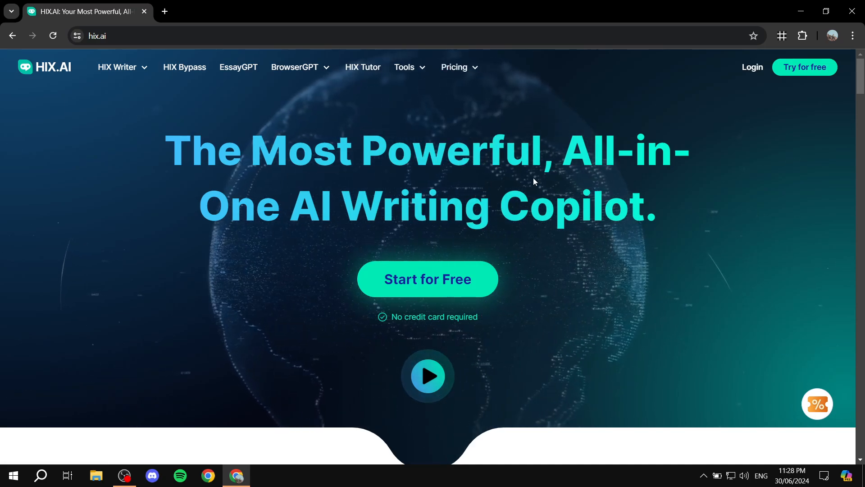
mouse_move(117, 67)
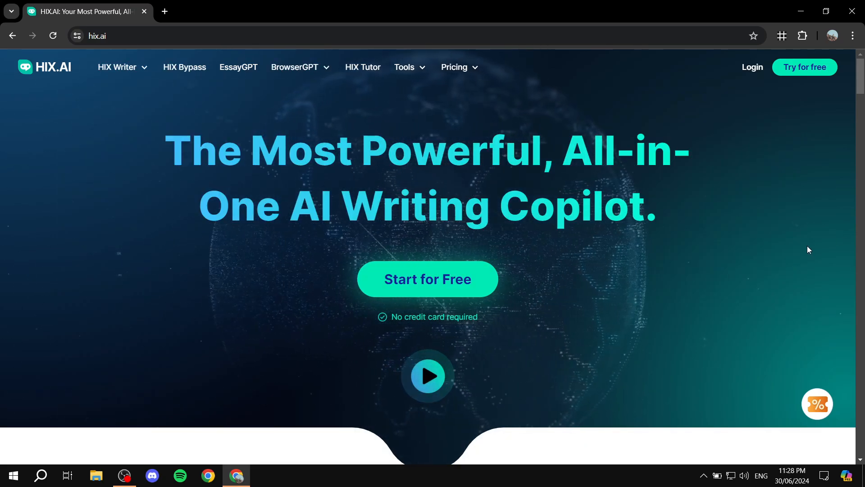
scroll("down", 3)
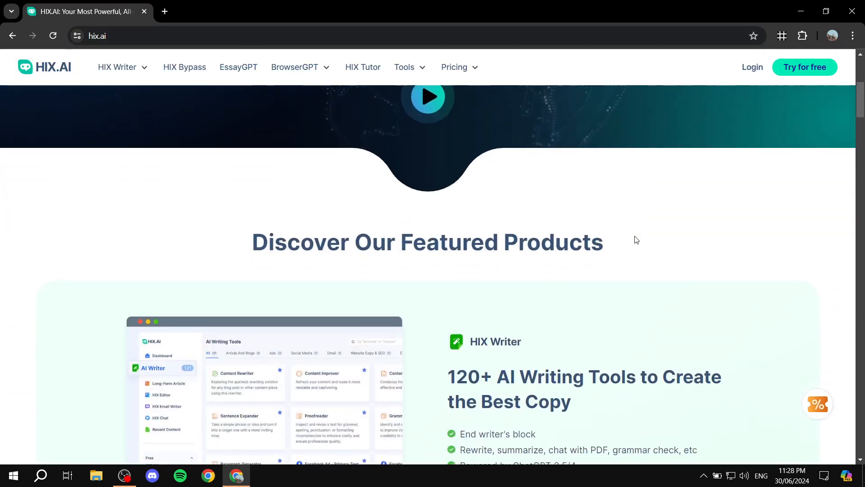
scroll("down", 3)
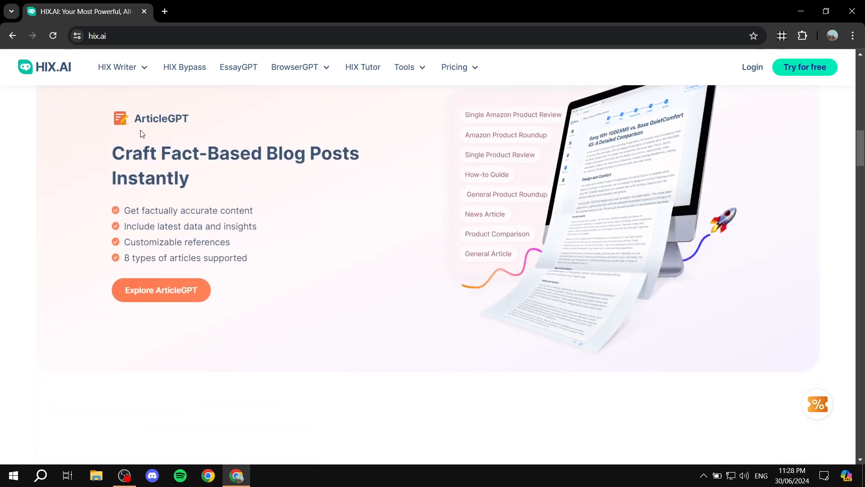
scroll("down", 3)
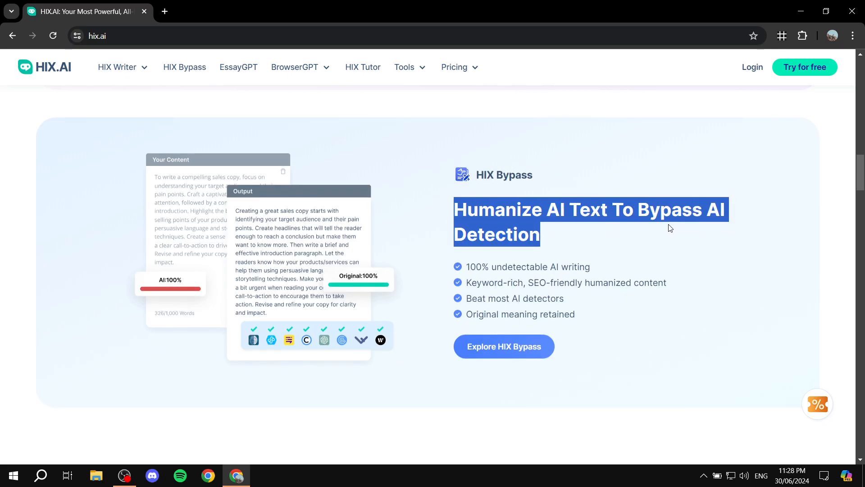
left_click(629, 219)
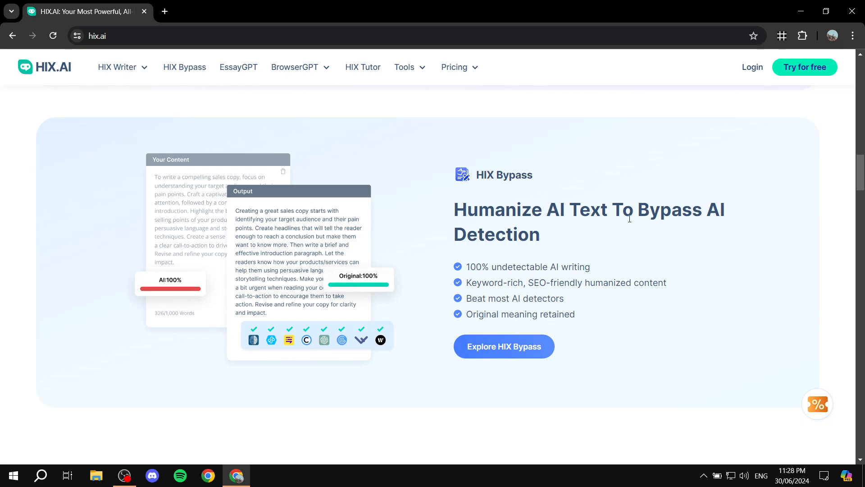
scroll("down", 3)
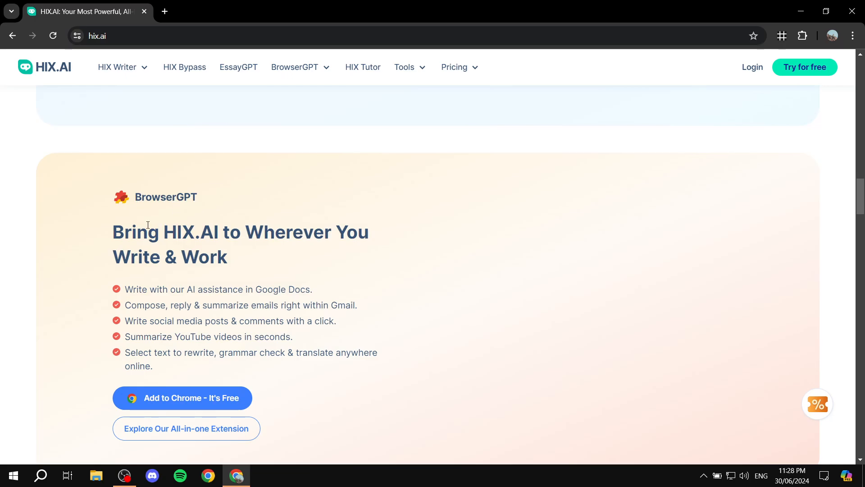
left_click_drag(113, 232, 279, 231)
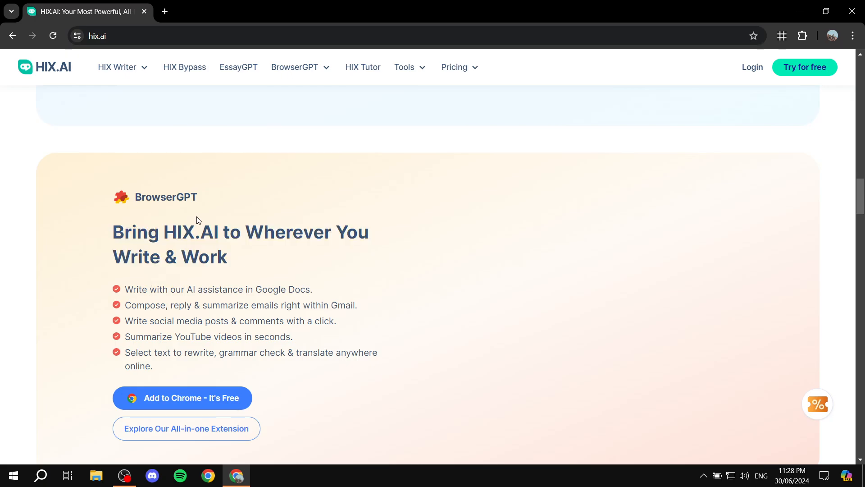
scroll("down", 3)
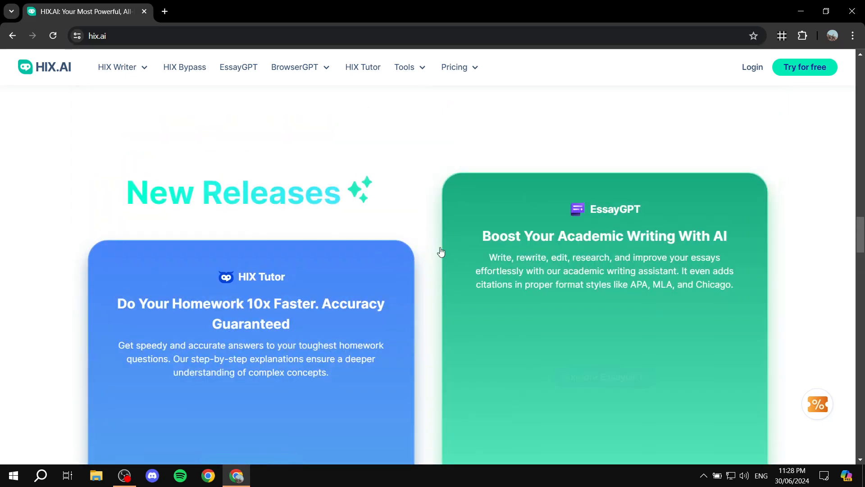
scroll("down", 3)
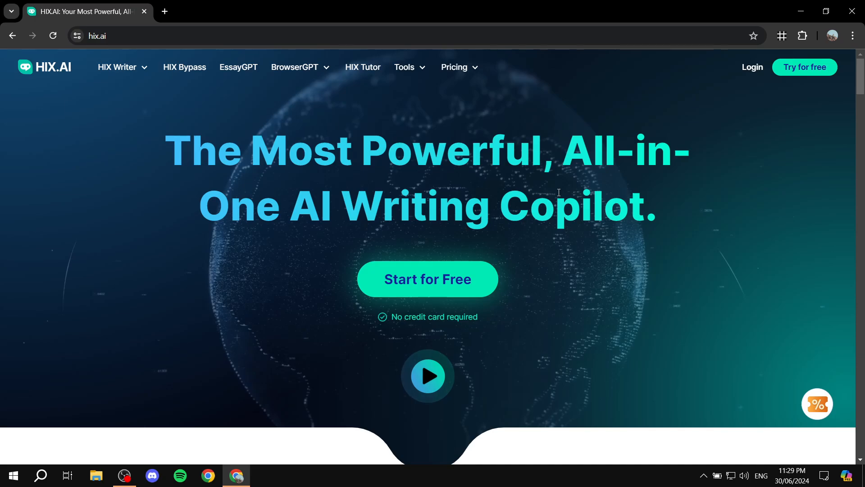
mouse_move(518, 190)
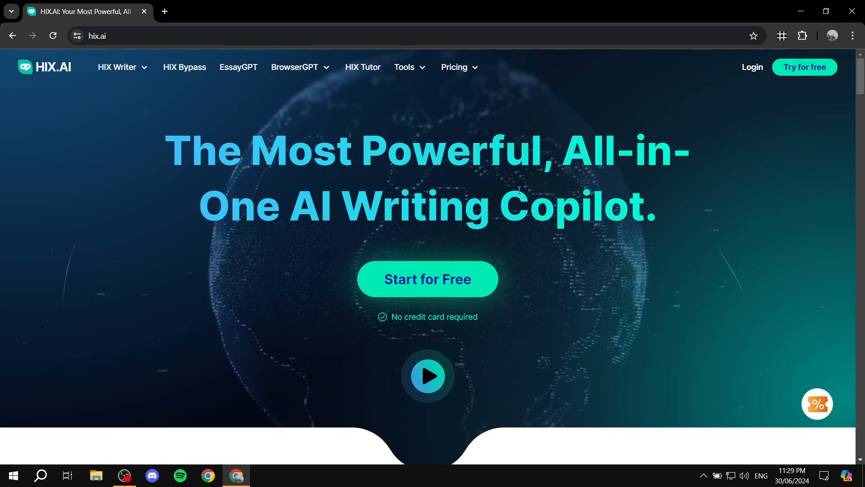
mouse_move(573, 234)
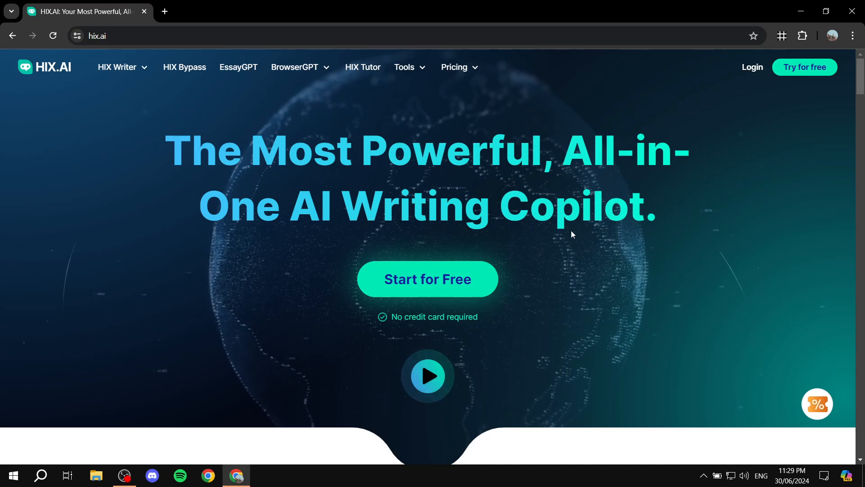
mouse_move(754, 343)
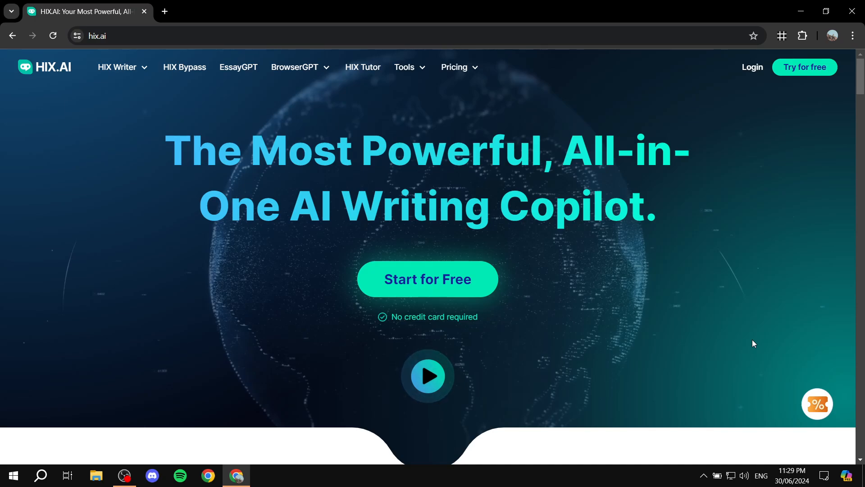
mouse_move(449, 98)
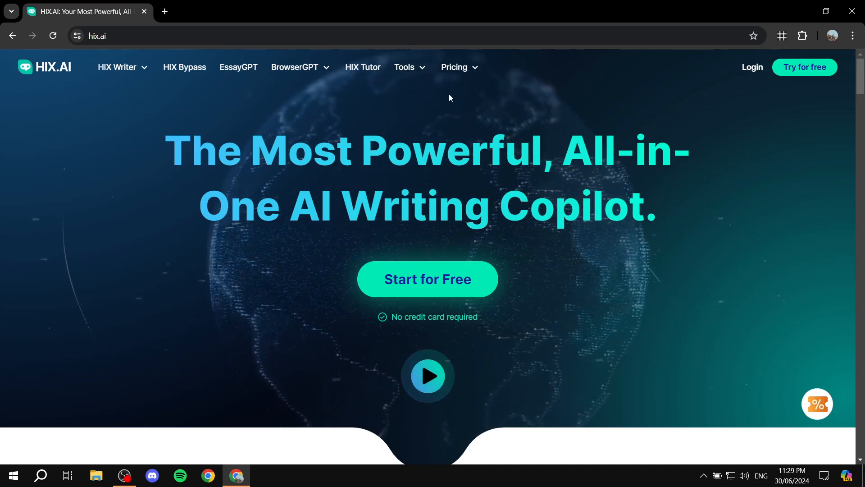
Choose HIX Writer from the Pricing menu to load its plans page
left_click(454, 66)
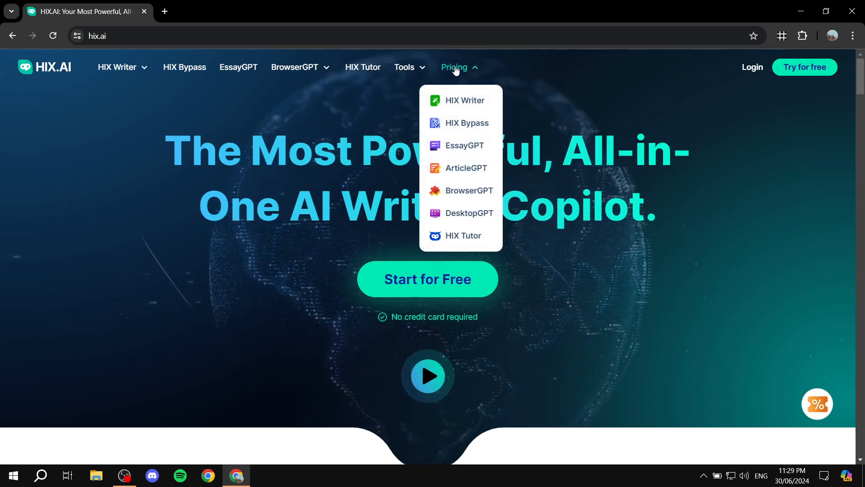
mouse_move(464, 101)
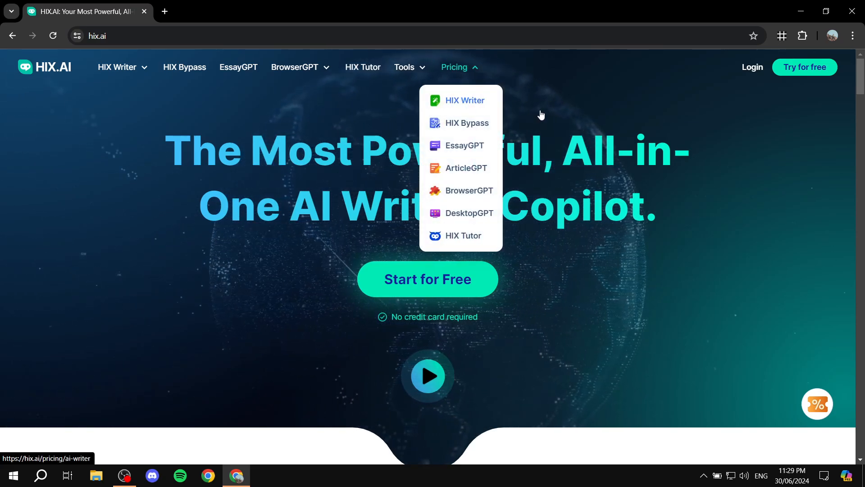
left_click(464, 100)
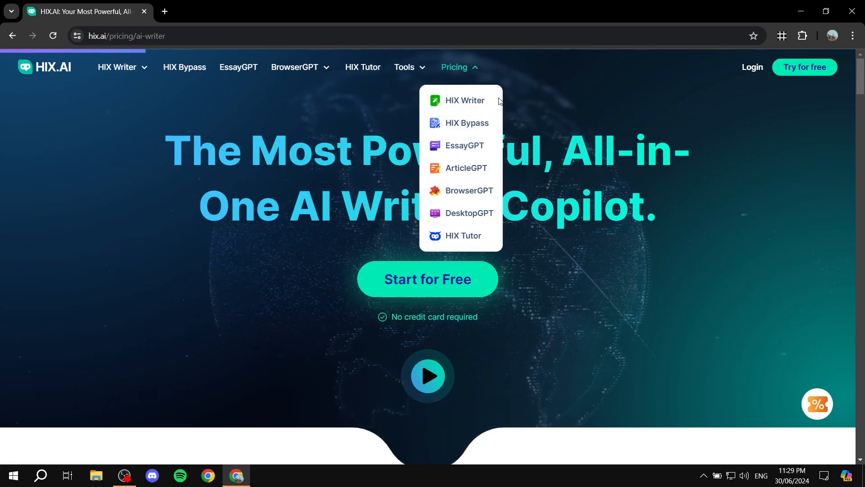
Review the HIX Writer, HIX Bypass and EssayGPT plans, then switch to HIX Tutor's plans
left_click(465, 100)
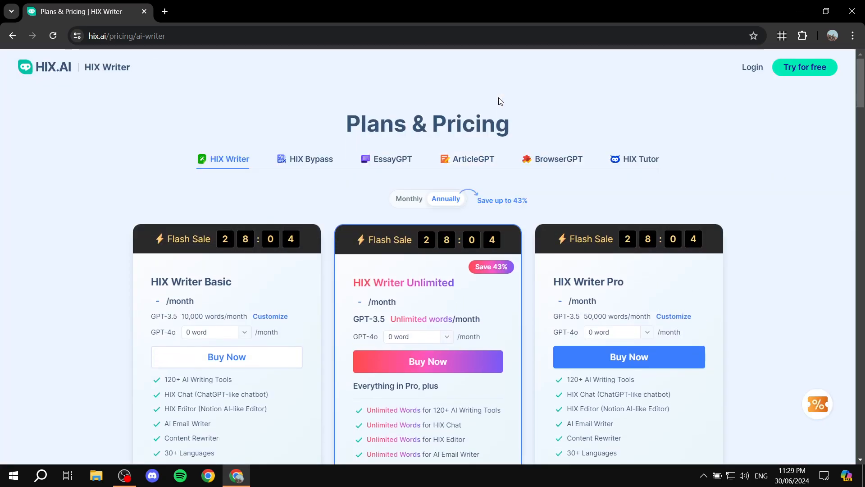
scroll("down", 3)
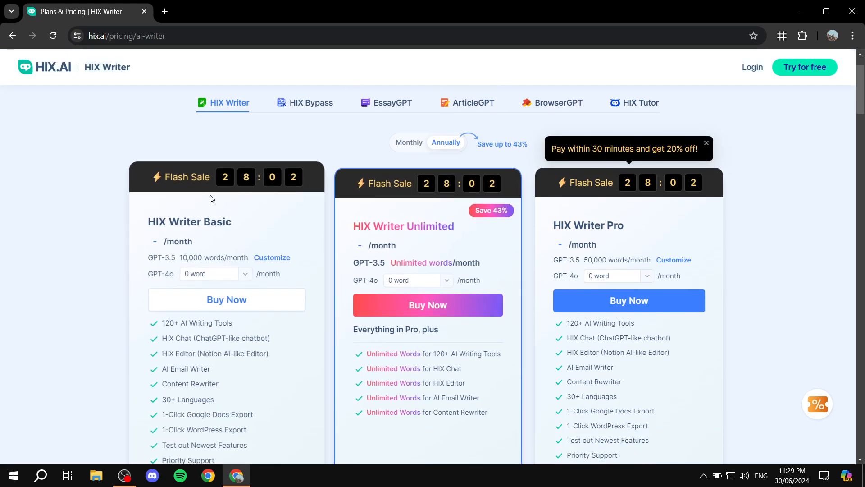
mouse_move(225, 250)
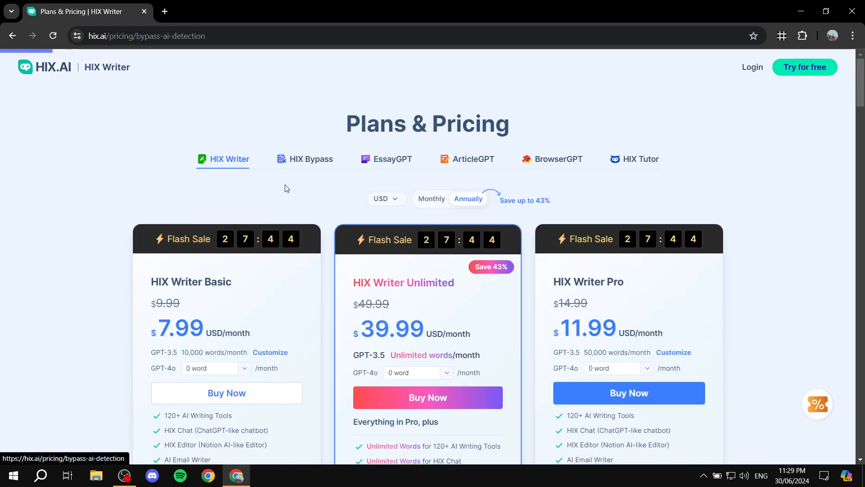
left_click(310, 159)
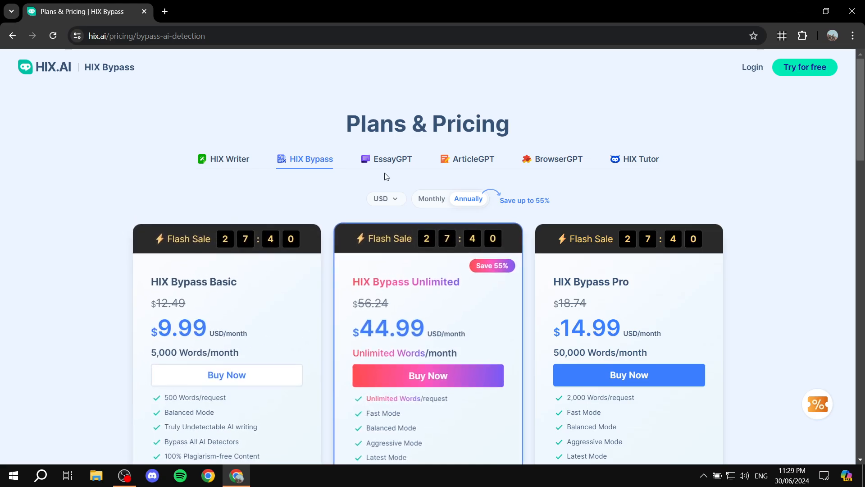
left_click(393, 159)
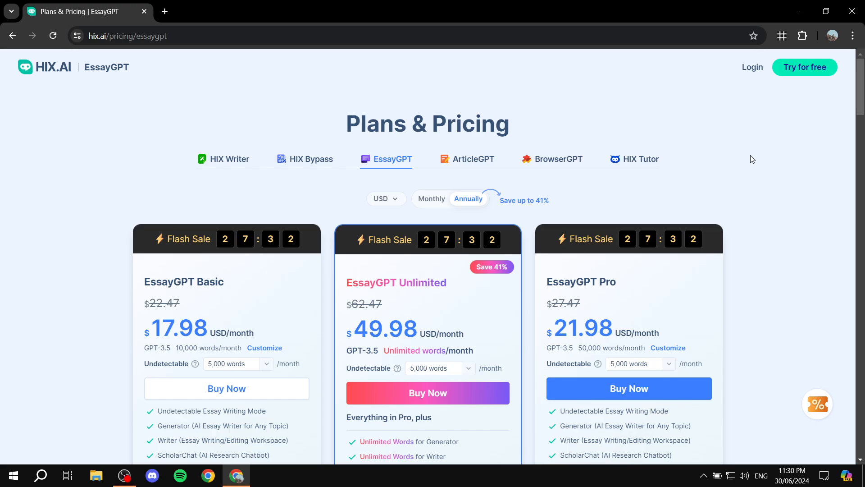
left_click(640, 159)
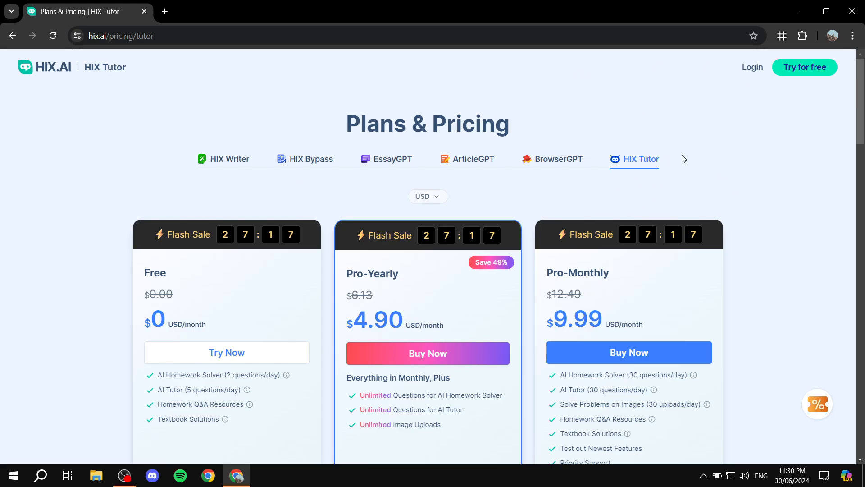
mouse_move(805, 67)
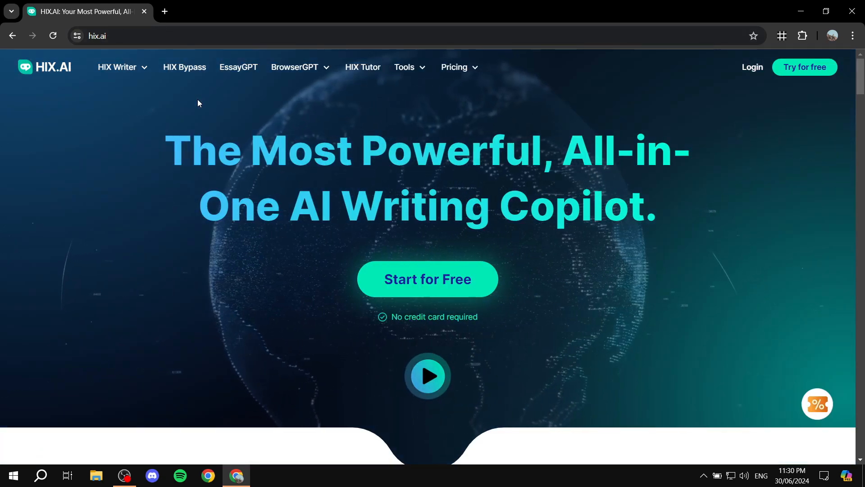
mouse_move(822, 283)
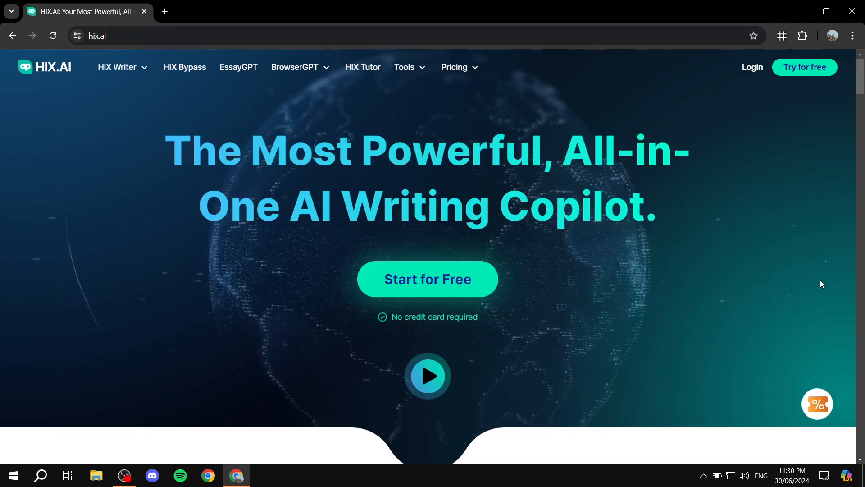
Start a free account and sign in through the Continue with Google popup
left_click(427, 279)
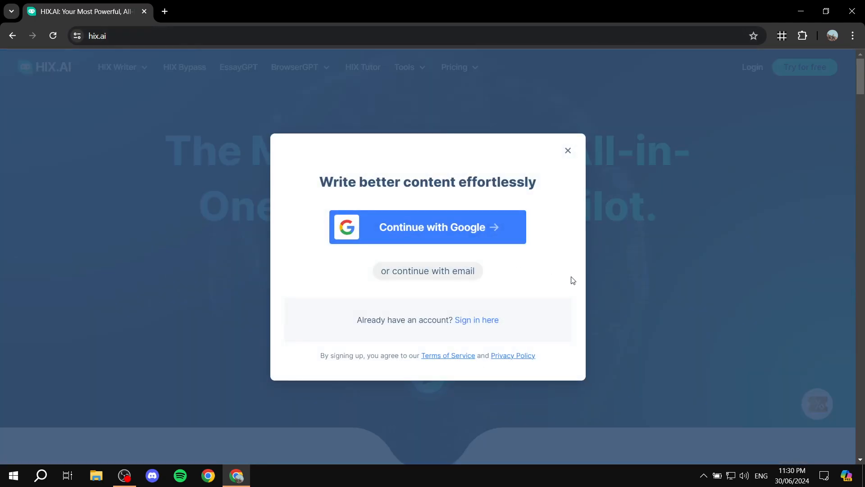
left_click(427, 226)
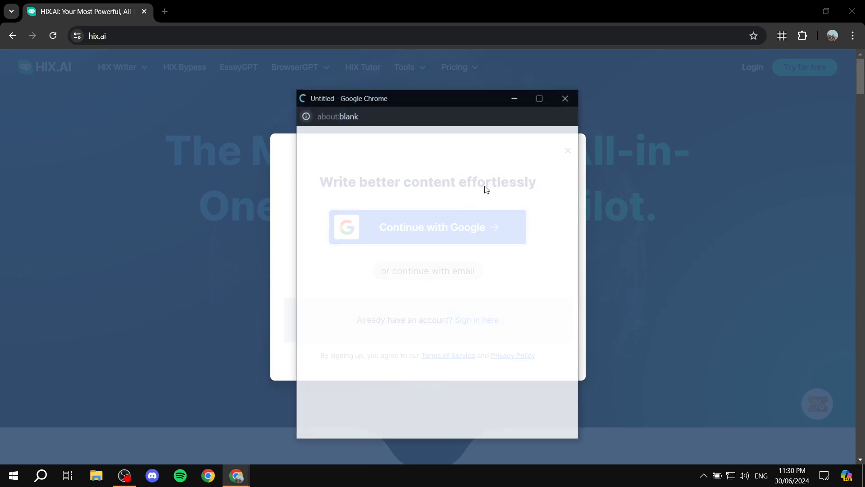
left_click(427, 227)
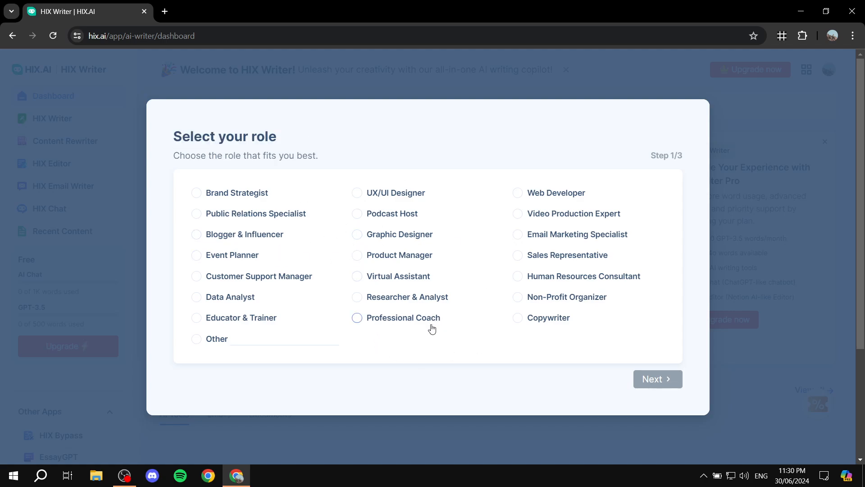
mouse_move(595, 216)
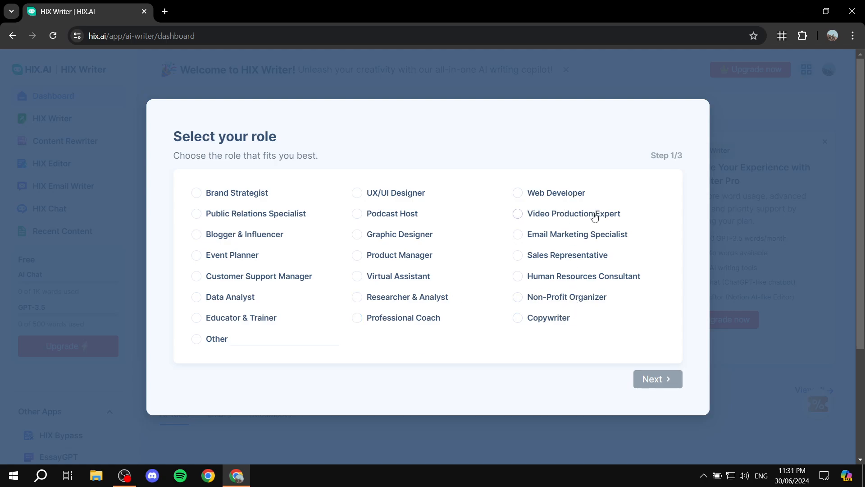
mouse_move(461, 293)
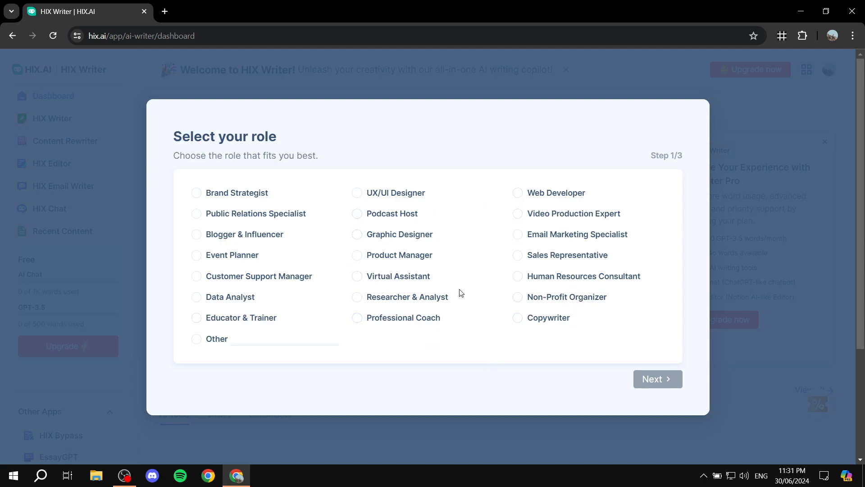
Answer Product Manager, Solo Entrepreneur (Just Me) and Word of Mouth, then submit the survey
left_click(357, 254)
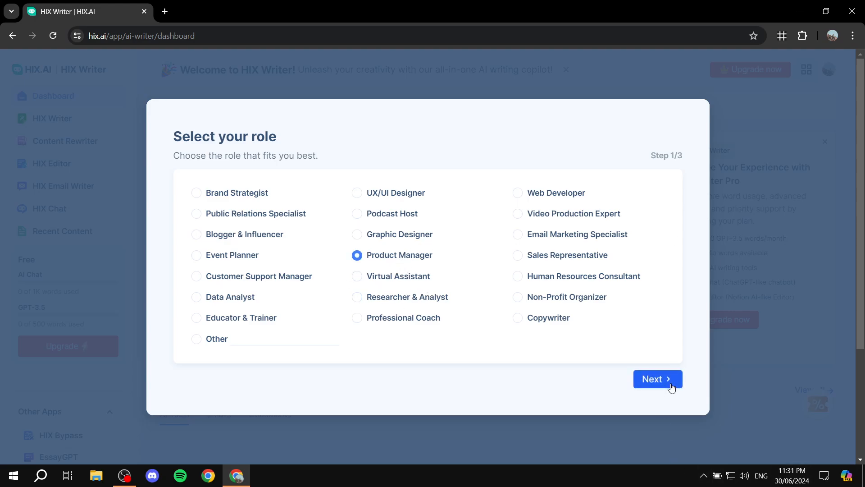
left_click(657, 379)
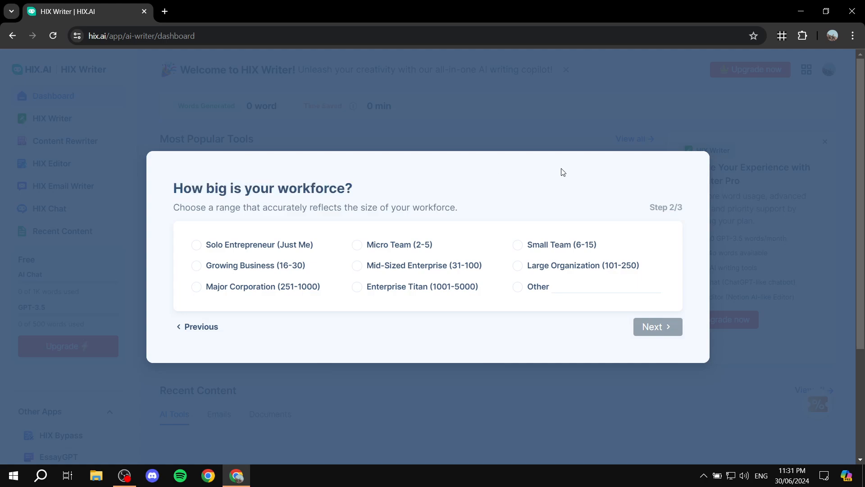
mouse_move(315, 231)
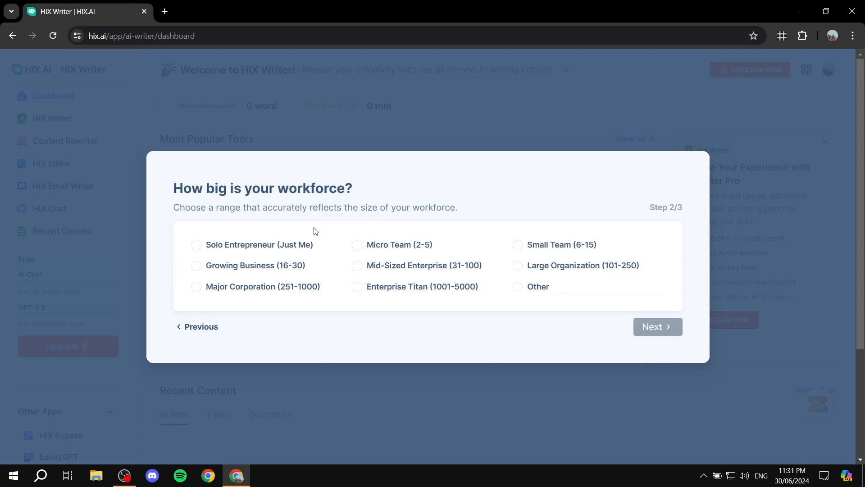
left_click(196, 245)
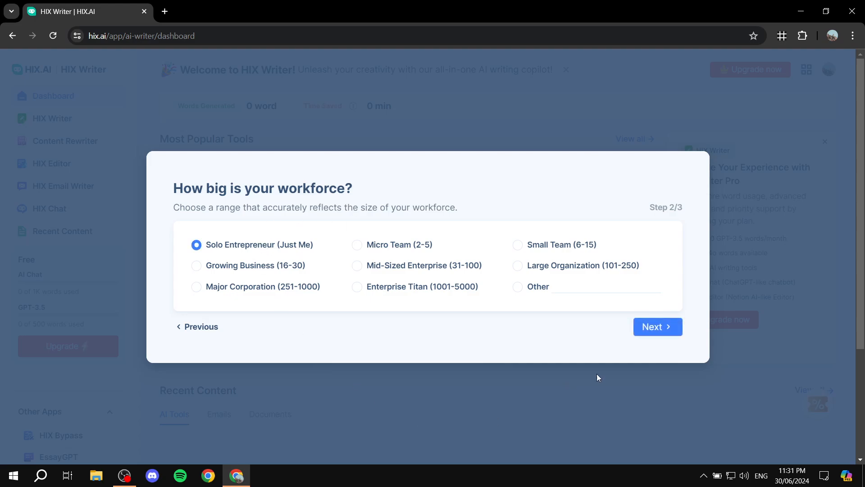
left_click(656, 326)
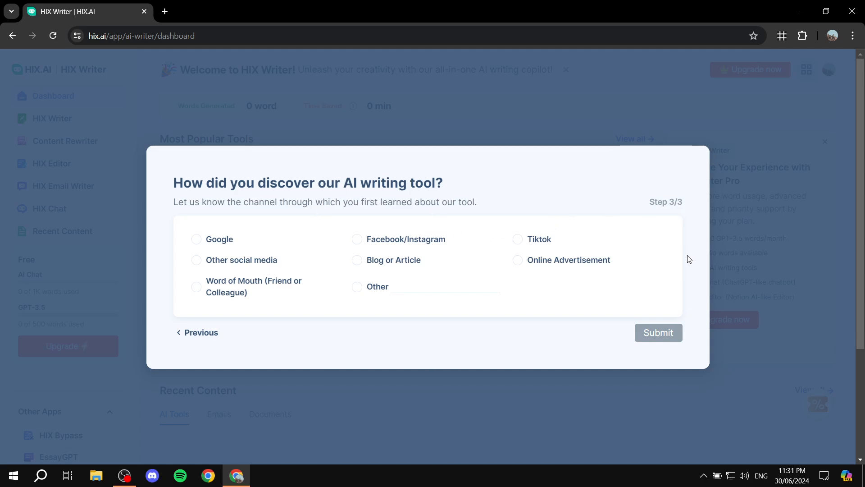
mouse_move(502, 285)
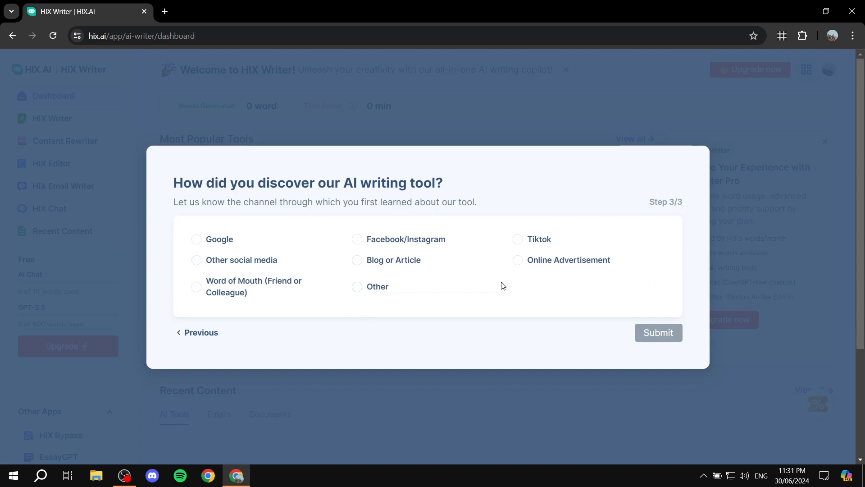
mouse_move(265, 297)
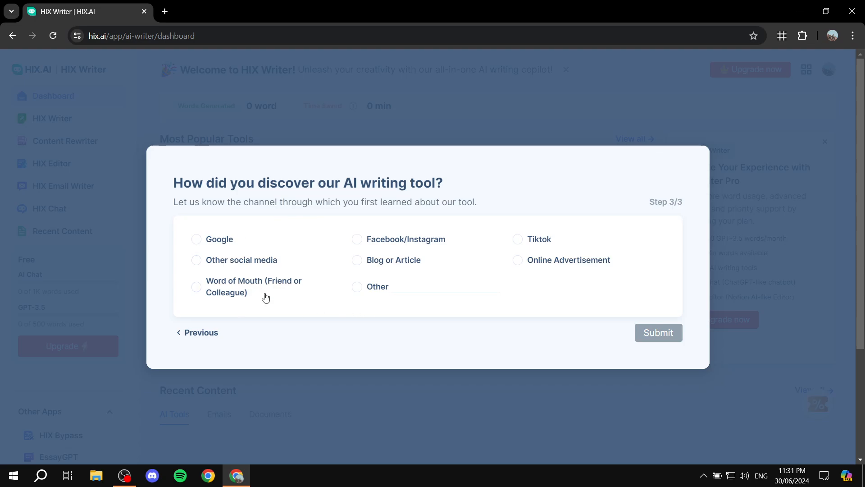
left_click(197, 287)
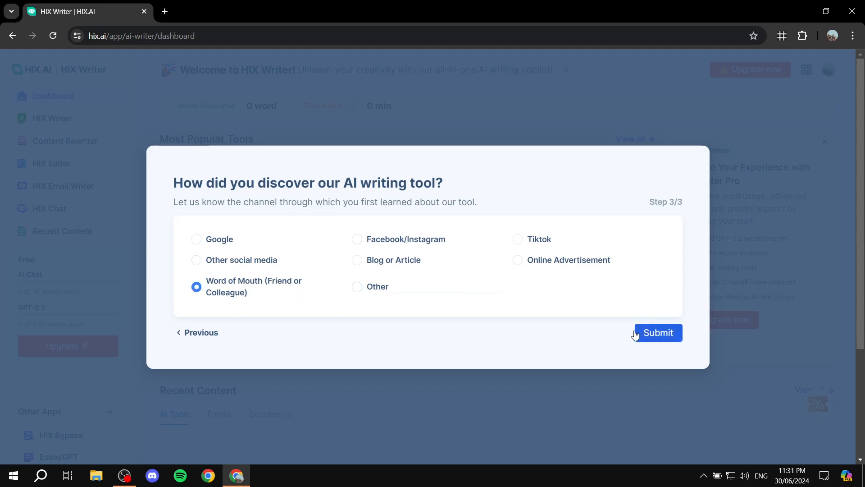
left_click(657, 332)
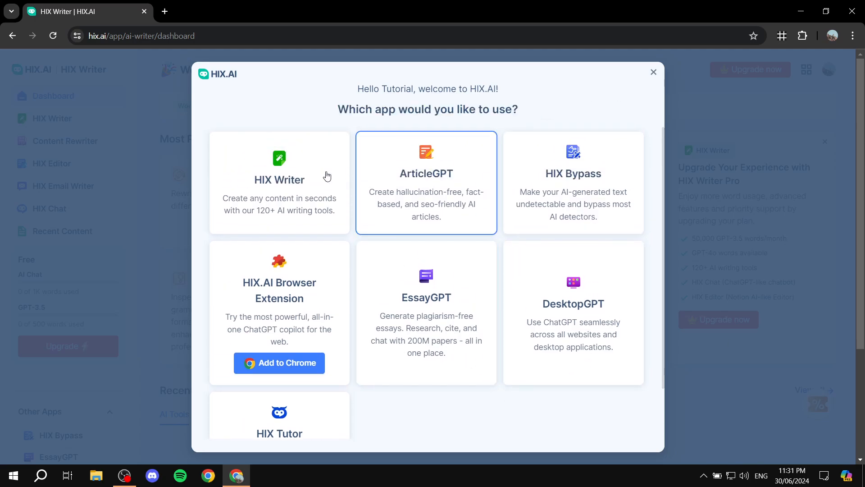
mouse_move(436, 182)
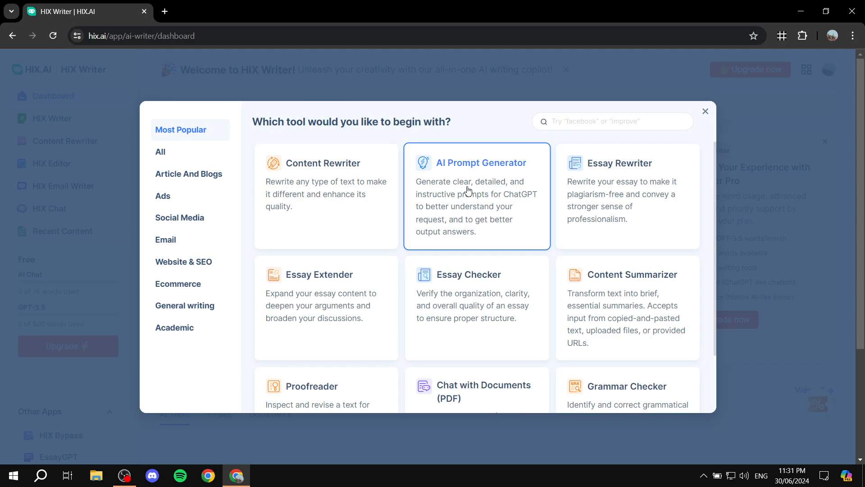
Dismiss the starter-tool picker to reach the HIX Writer dashboard
left_click(705, 111)
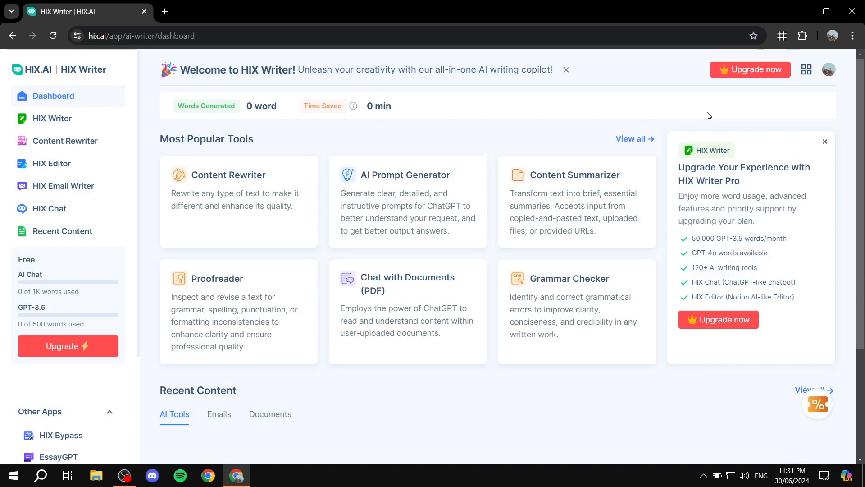
mouse_move(54, 96)
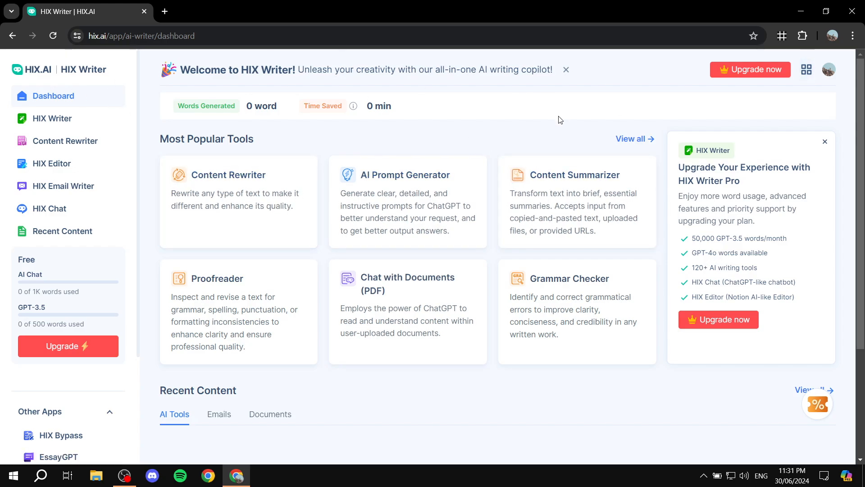
mouse_move(37, 160)
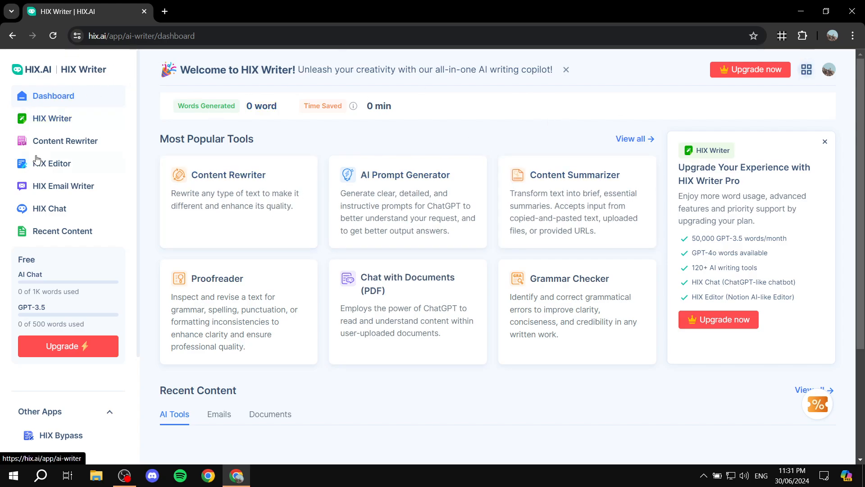
mouse_move(7, 138)
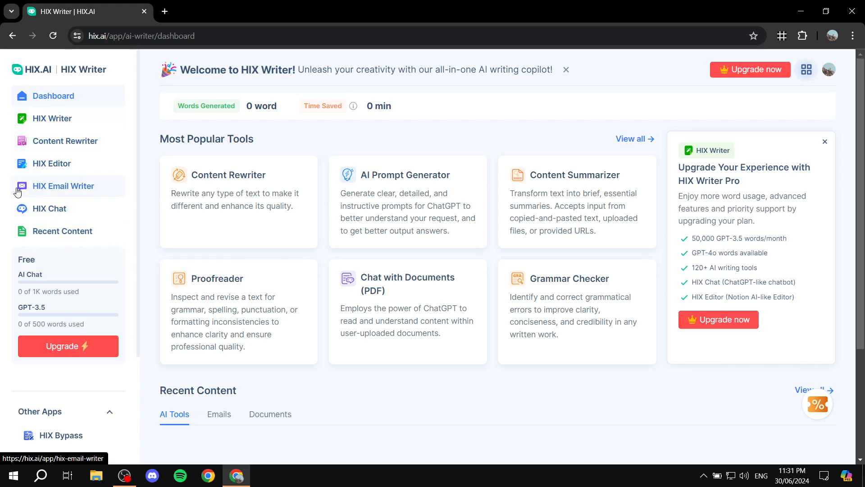
mouse_move(70, 182)
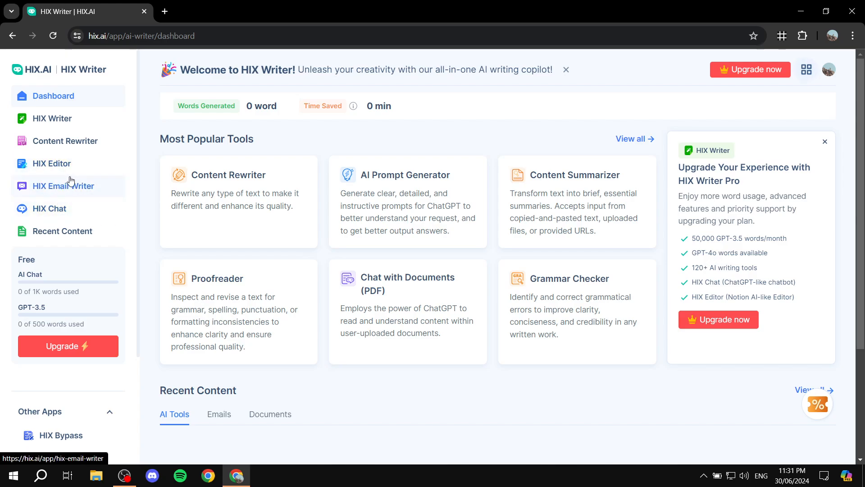
Scroll the sidebar and open the HIX Writer AI Writing Tools catalogue of 141 tools
scroll("down", 3)
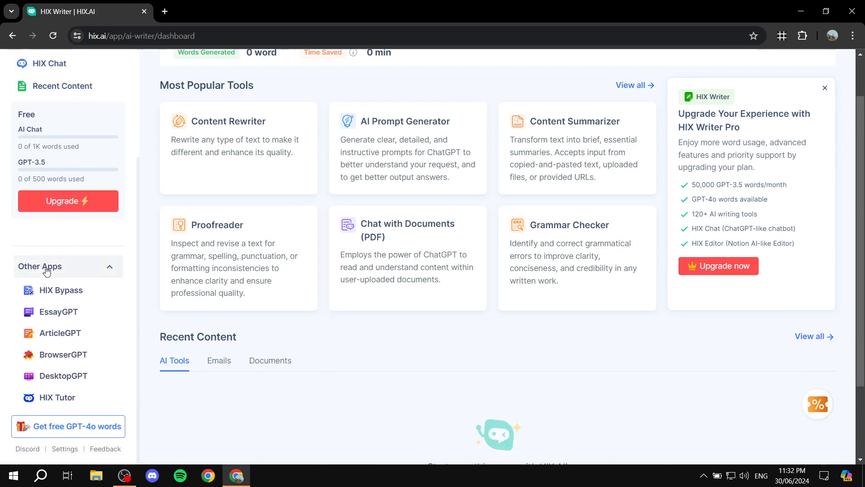
scroll("down", 3)
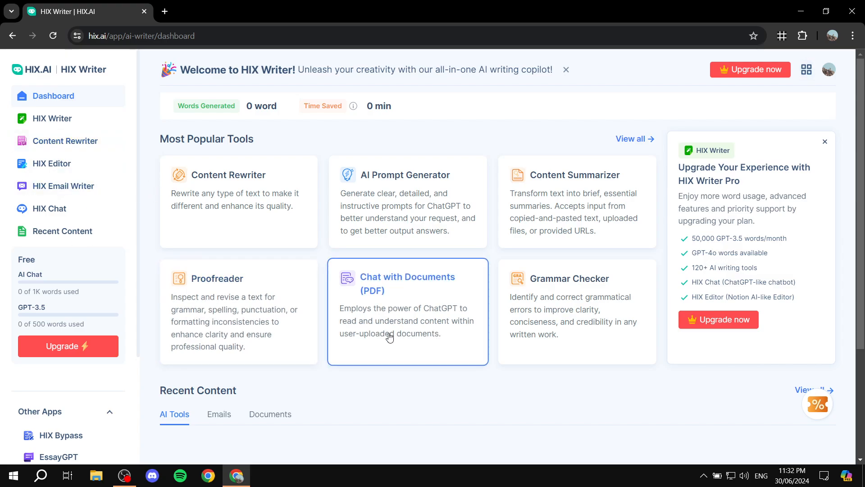
left_click(52, 118)
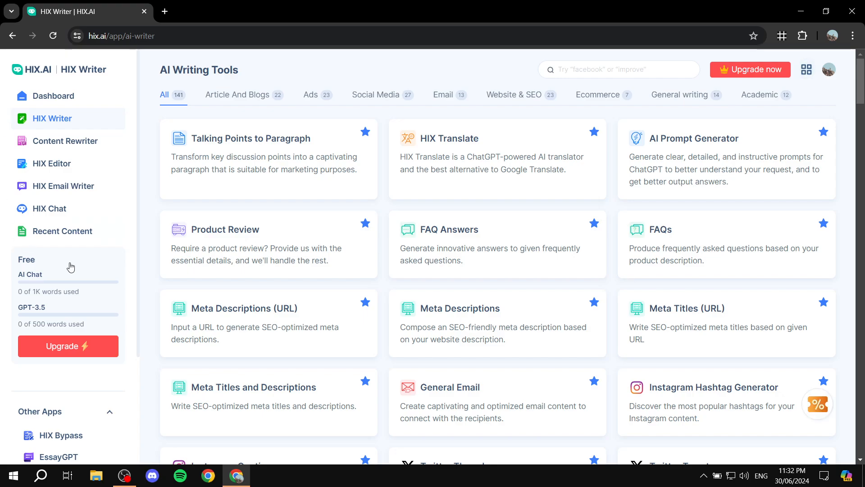
mouse_move(706, 247)
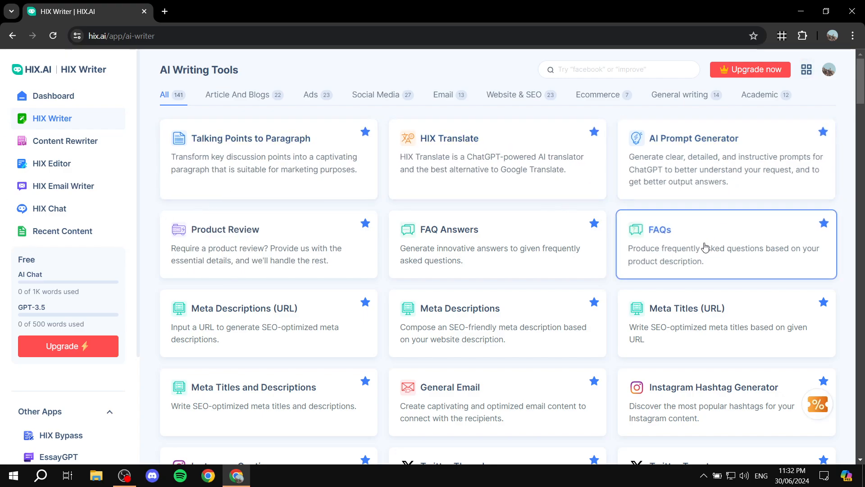
mouse_move(646, 361)
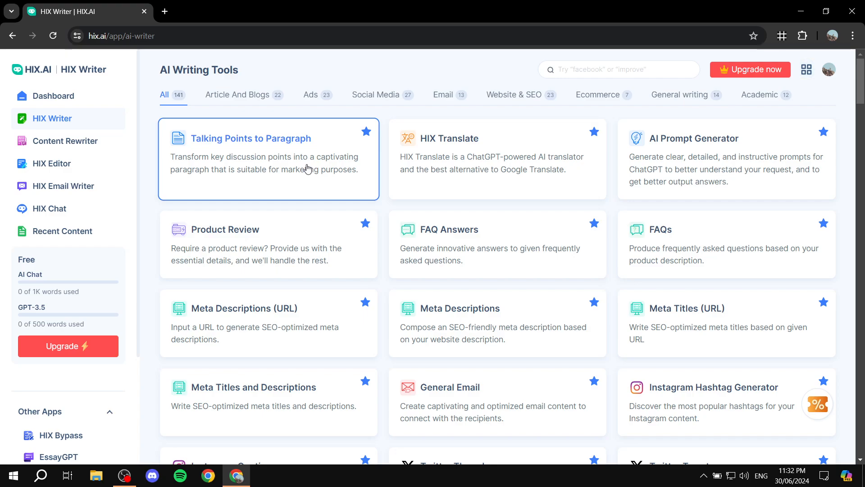
mouse_move(690, 159)
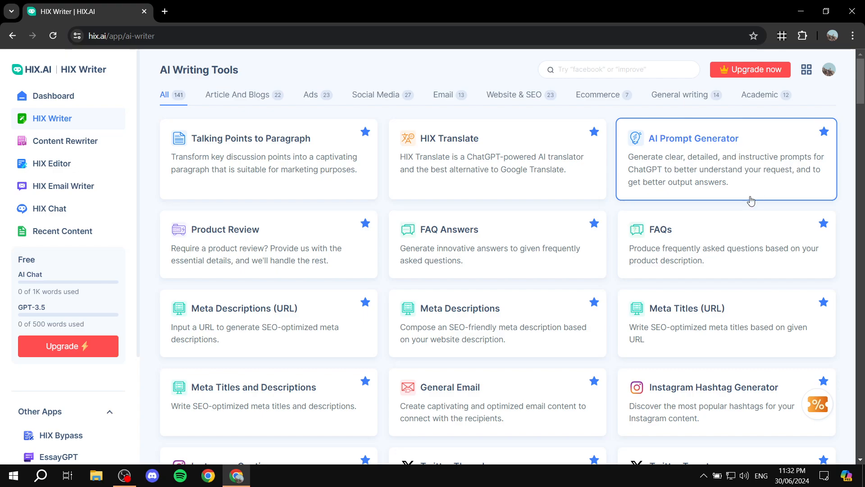
mouse_move(740, 169)
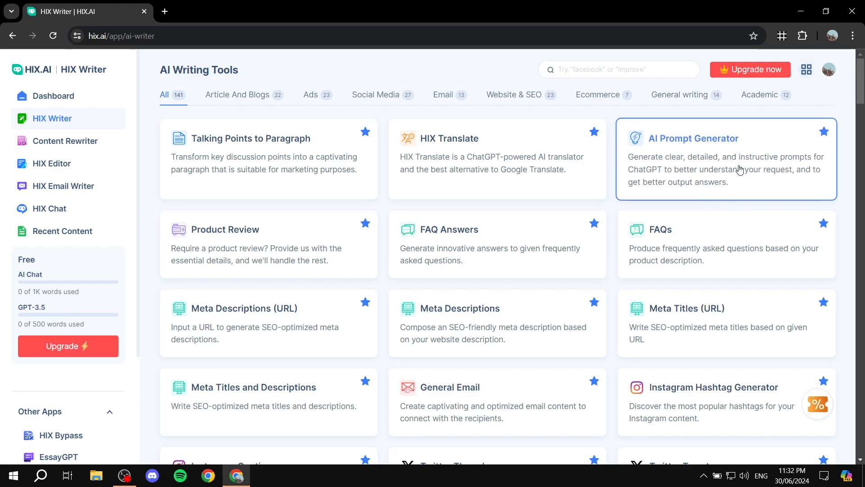
mouse_move(680, 141)
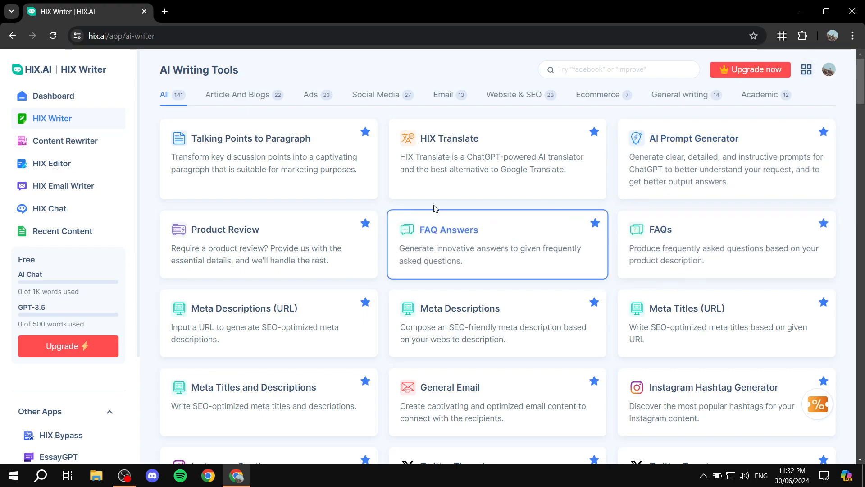
mouse_move(543, 229)
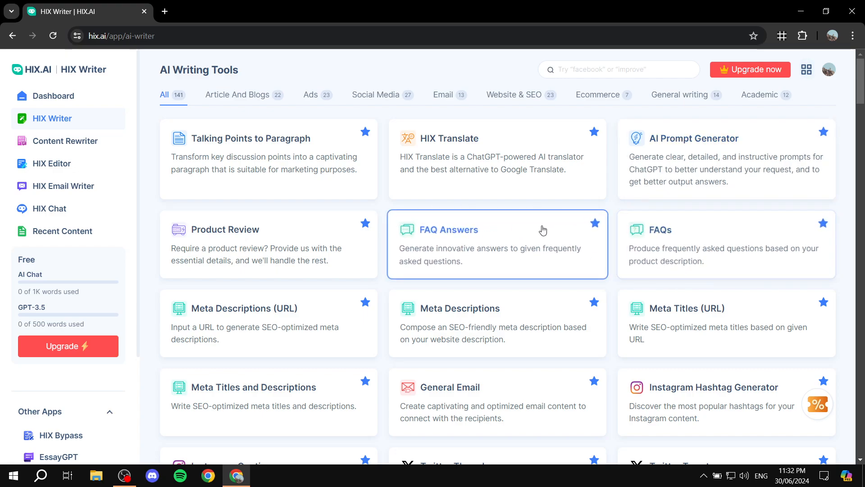
mouse_move(514, 207)
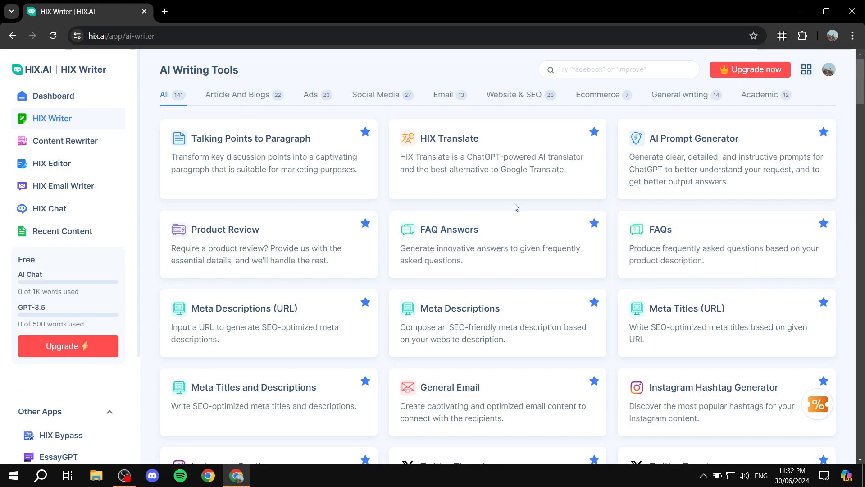
scroll("down", 3)
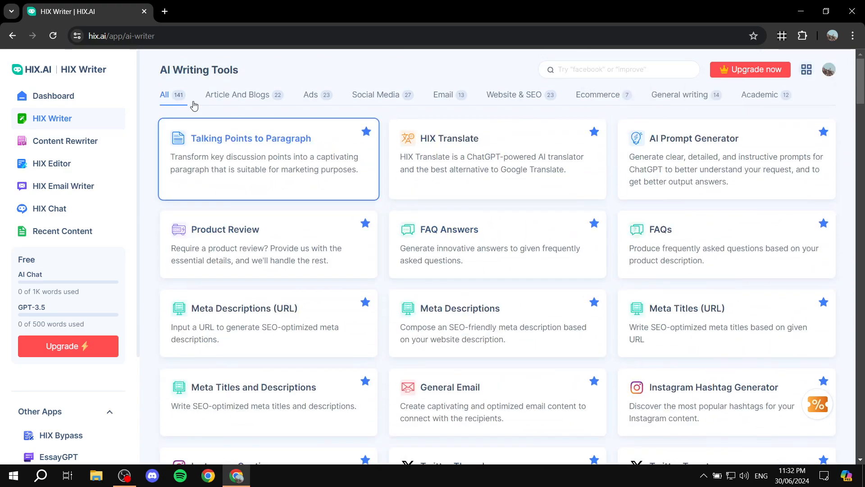
mouse_move(409, 278)
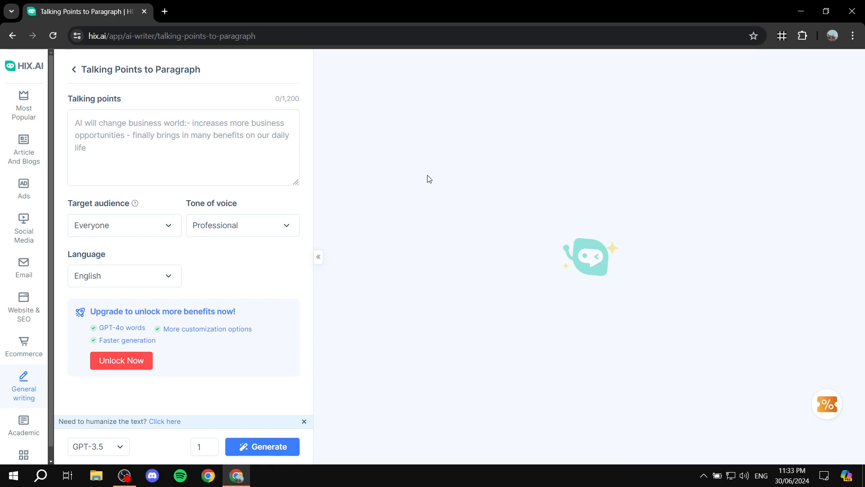
mouse_move(295, 204)
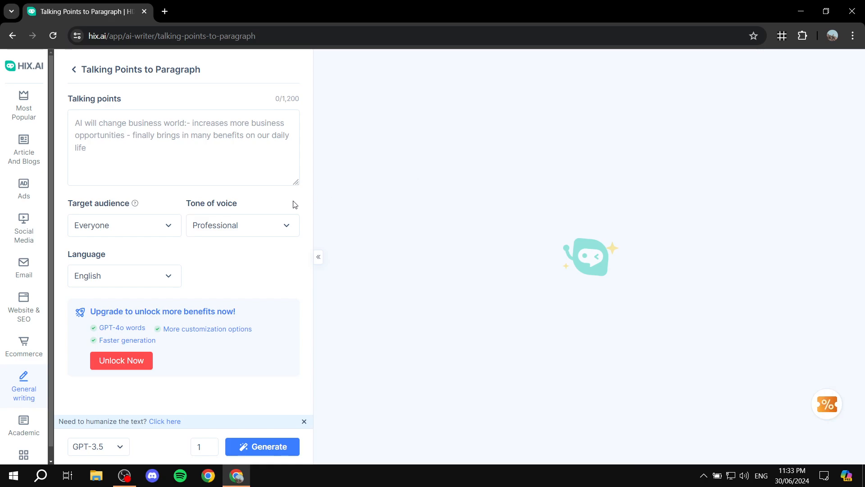
mouse_move(479, 206)
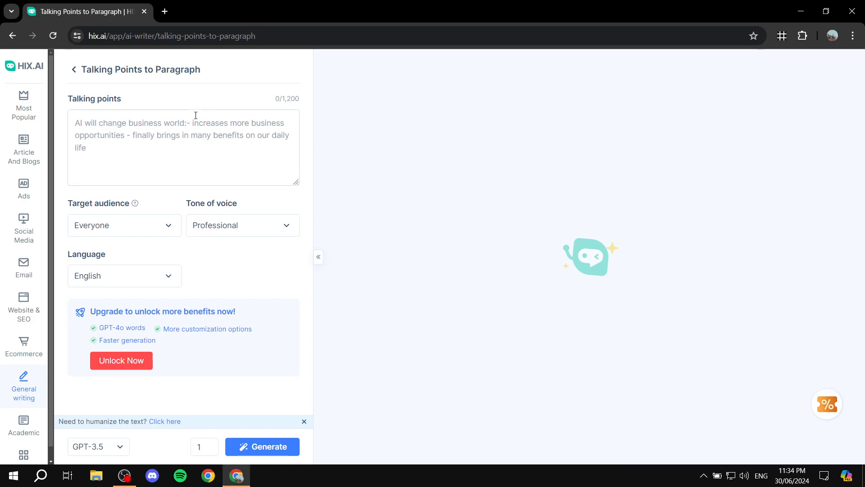
Open the Talking Points to Paragraph tool and focus its empty talking points box
left_click(141, 124)
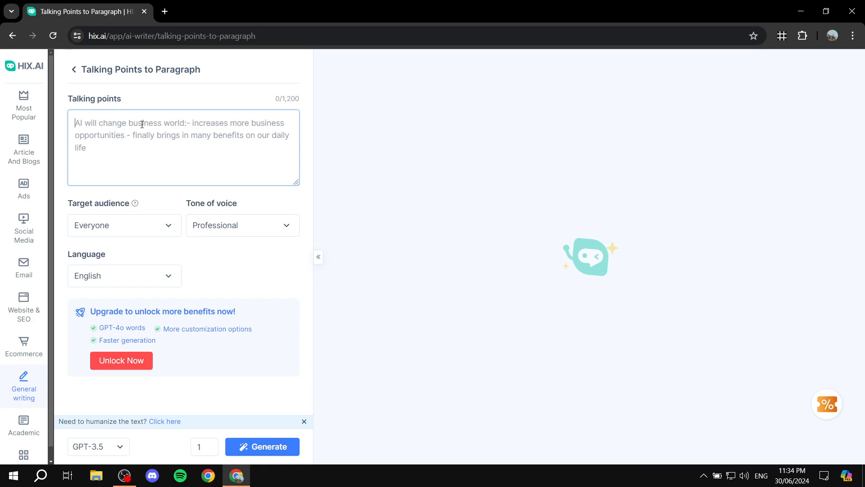
mouse_move(90, 201)
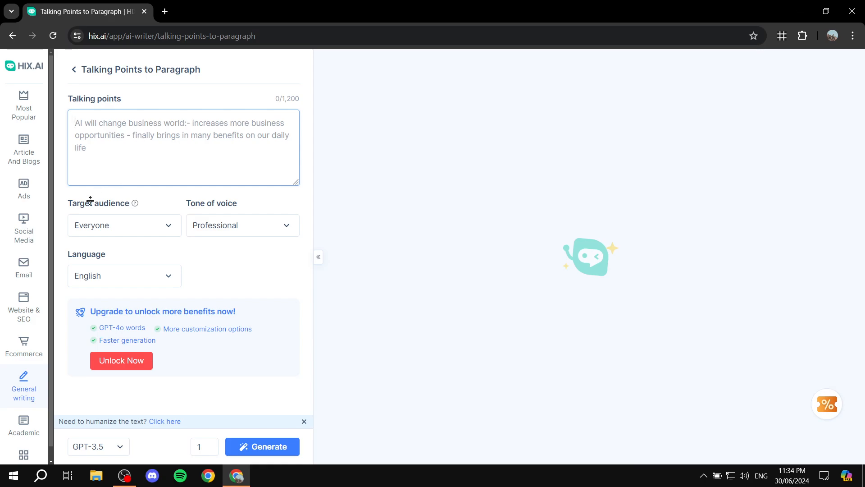
double_click(76, 203)
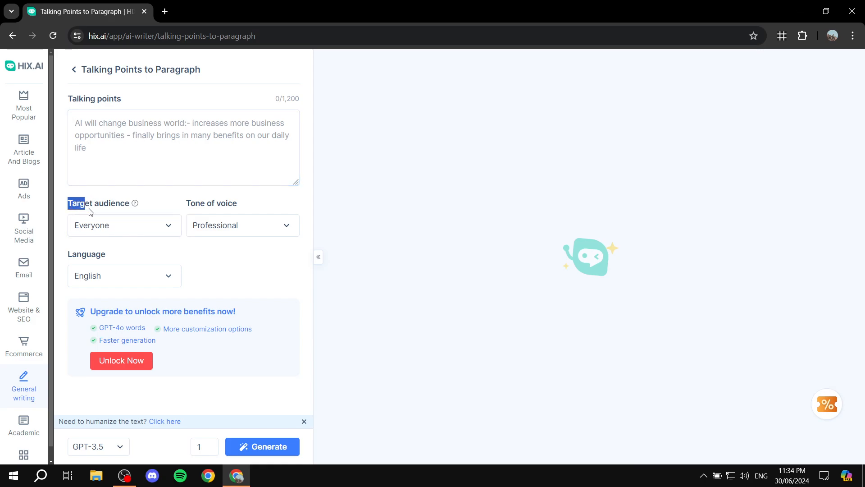
left_click(124, 226)
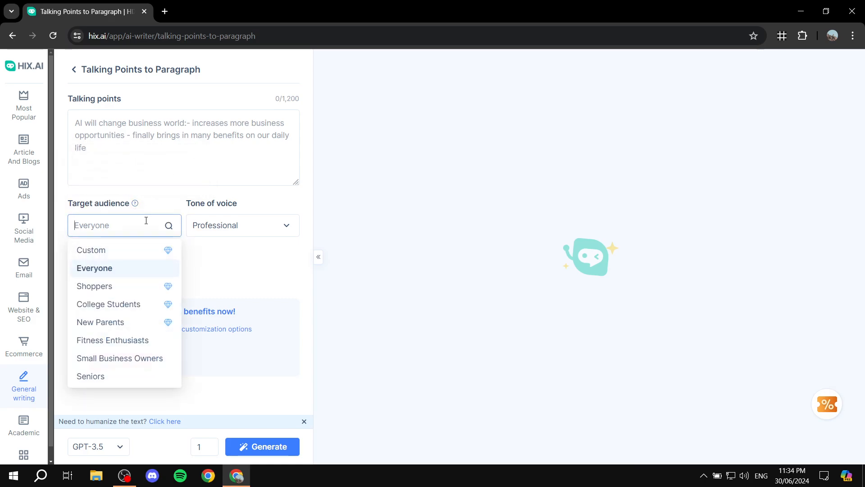
mouse_move(144, 271)
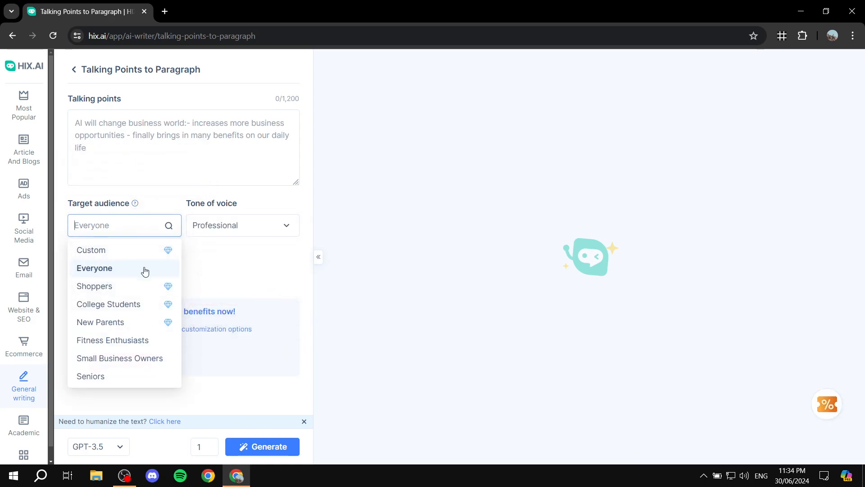
mouse_move(109, 305)
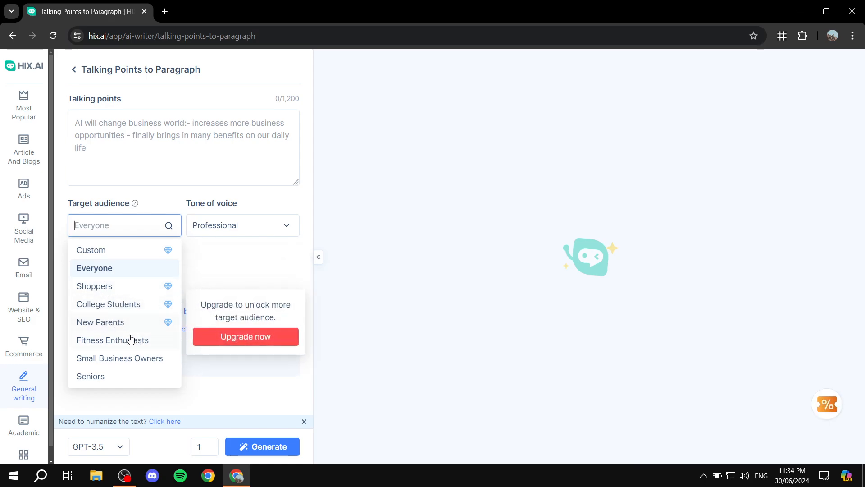
mouse_move(153, 318)
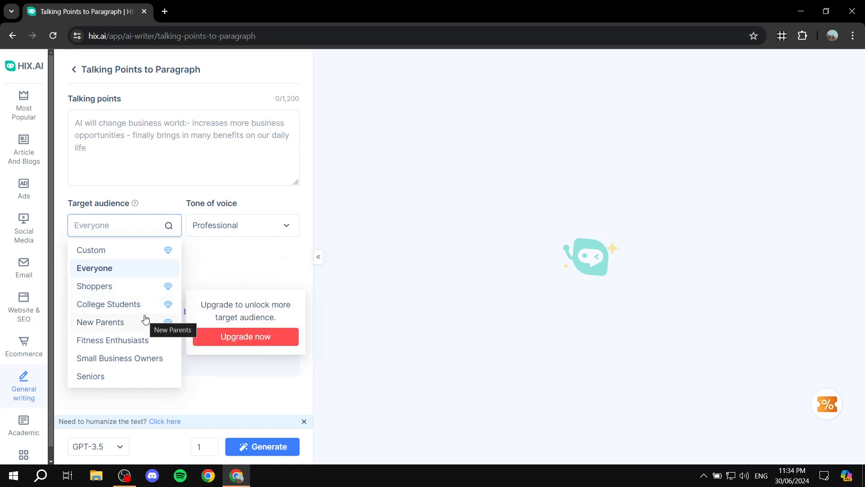
mouse_move(145, 319)
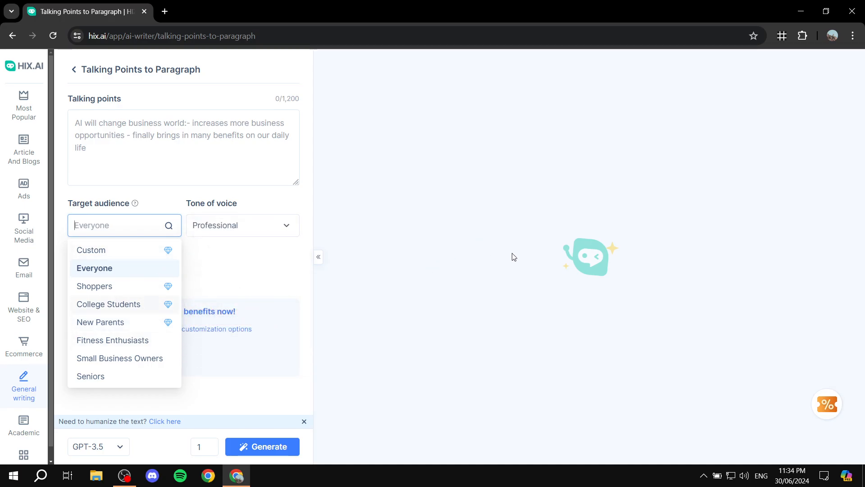
mouse_move(464, 339)
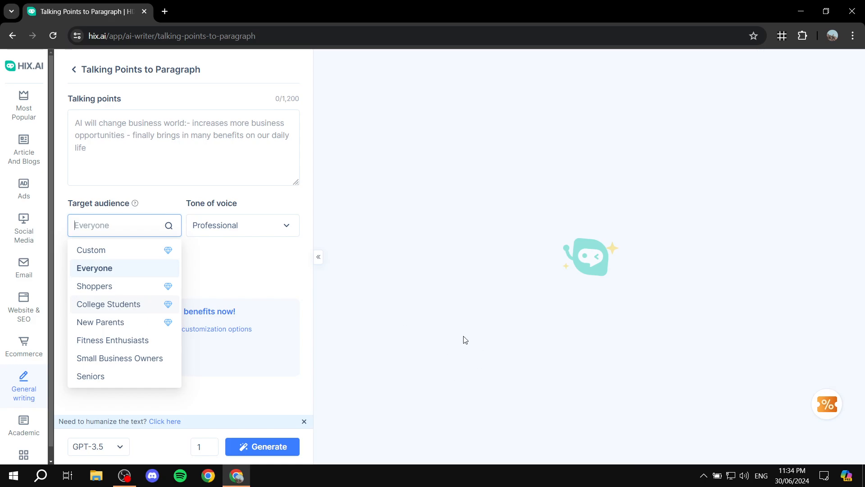
mouse_move(99, 249)
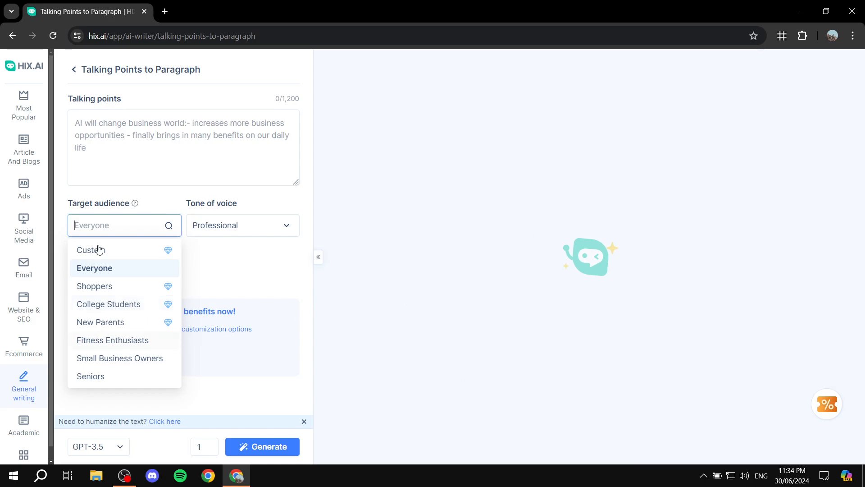
mouse_move(109, 271)
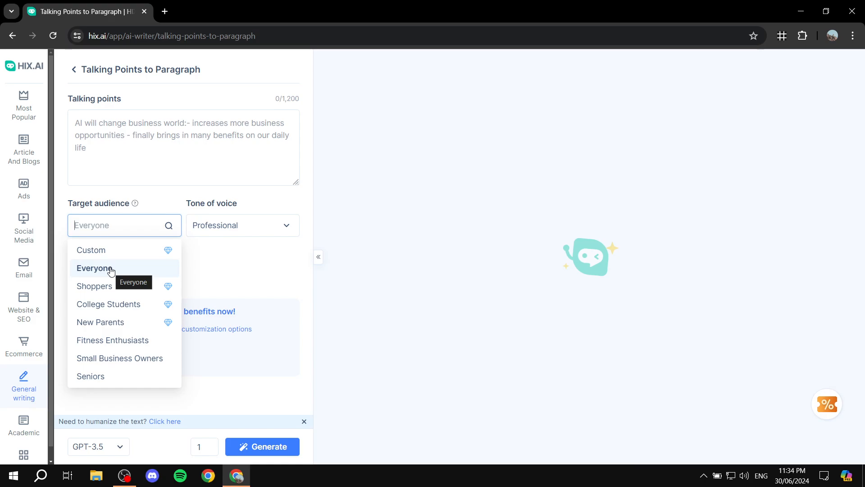
mouse_move(150, 291)
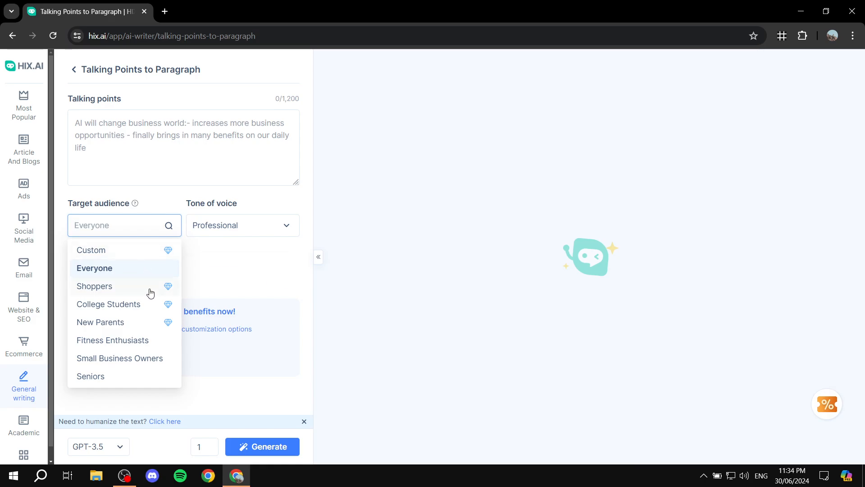
mouse_move(131, 328)
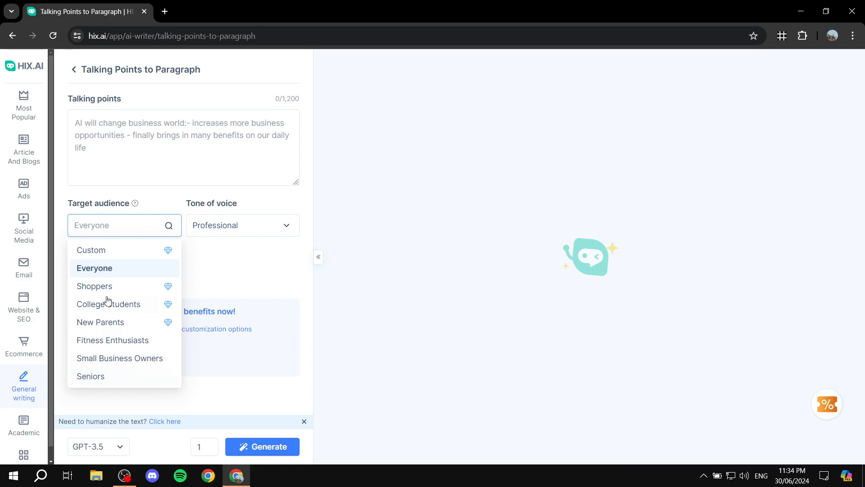
left_click(95, 268)
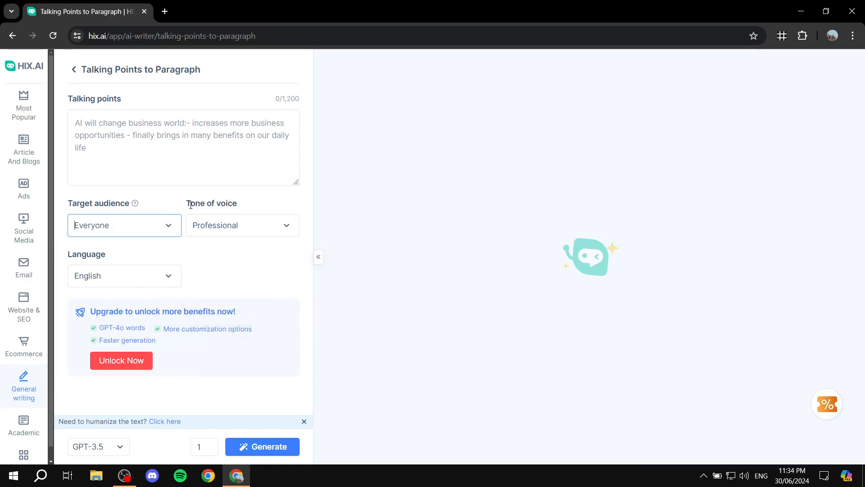
Set the tone of voice to Exciting from the tone list
left_click(241, 225)
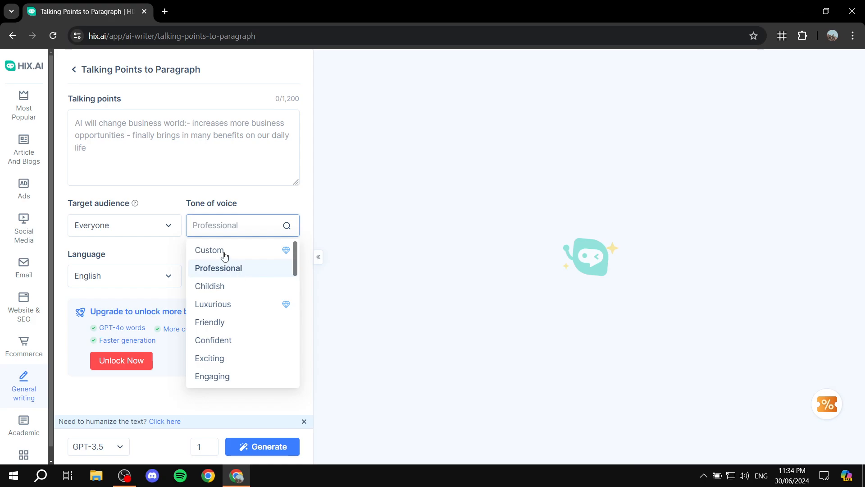
scroll("down", 3)
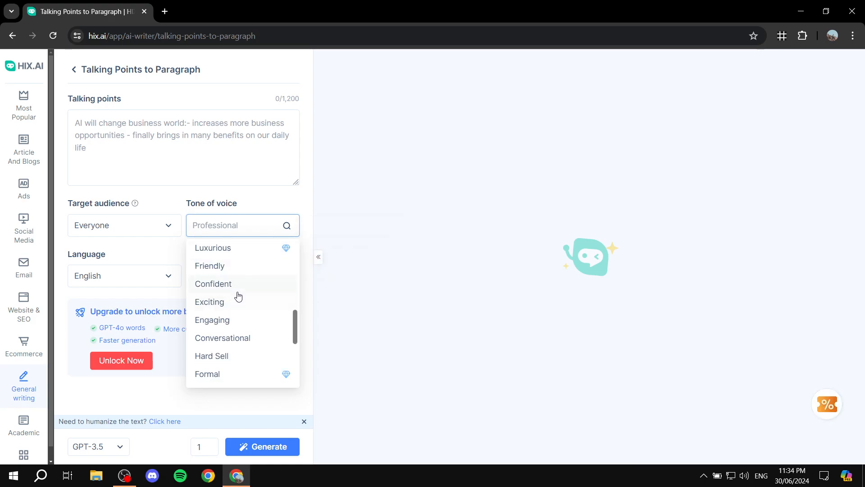
left_click(210, 265)
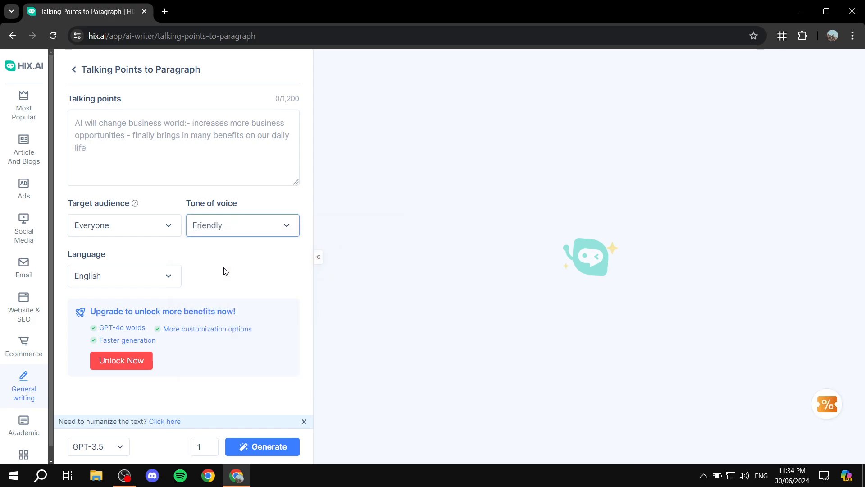
left_click(241, 225)
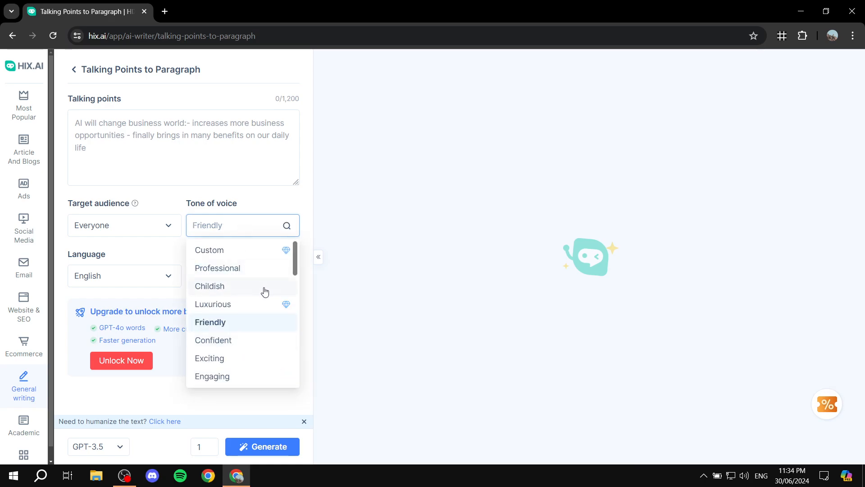
scroll("down", 3)
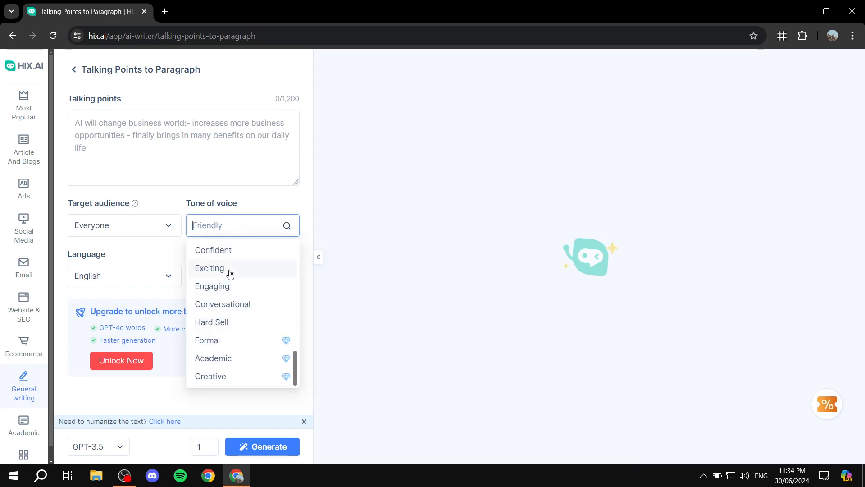
left_click(209, 268)
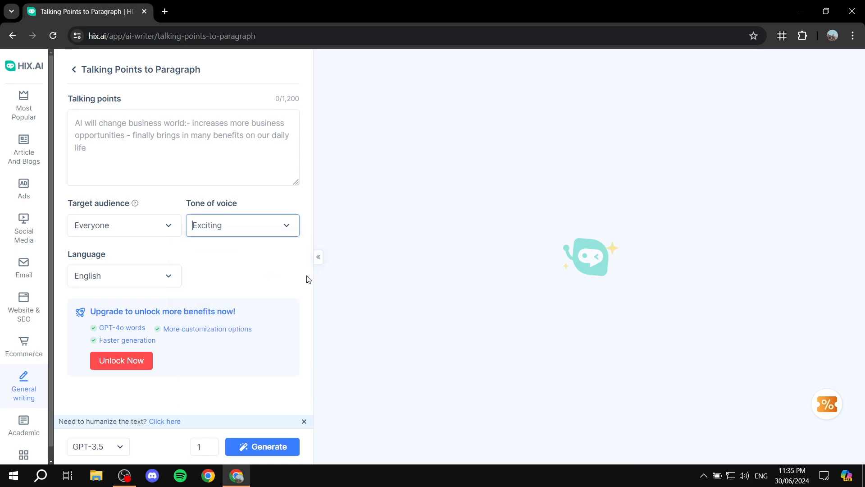
Browse the language choices and keep English selected
left_click(124, 276)
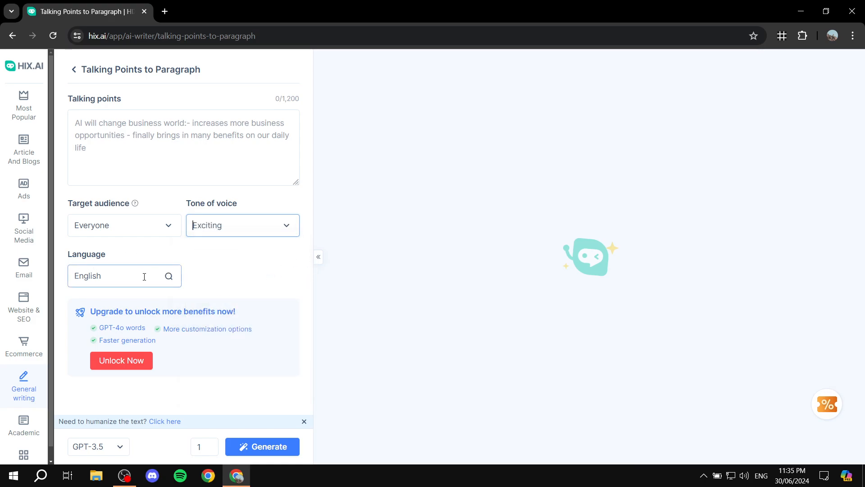
left_click(124, 276)
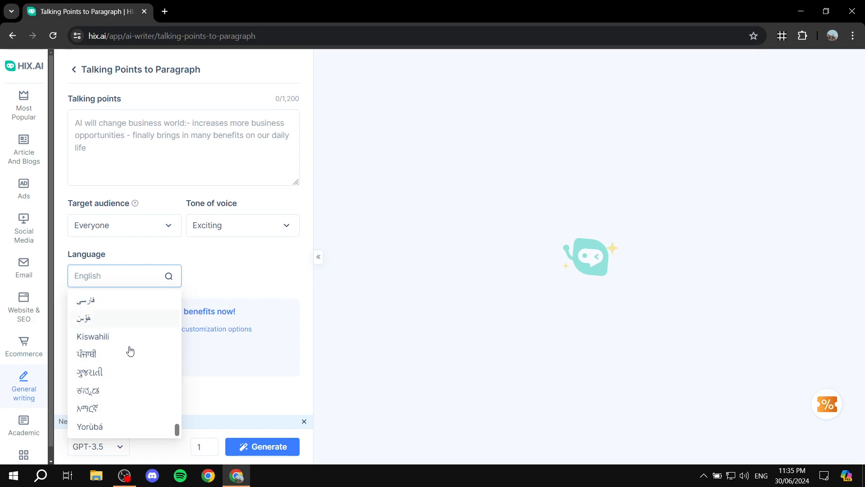
left_click(193, 295)
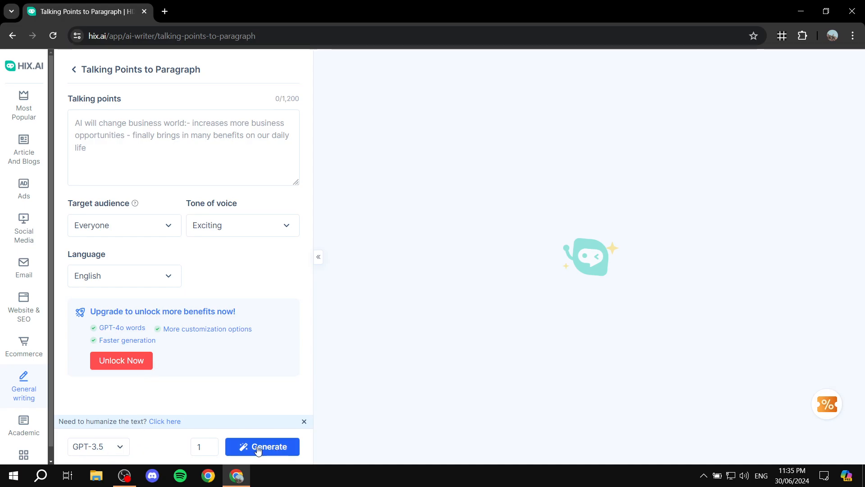
left_click(203, 447)
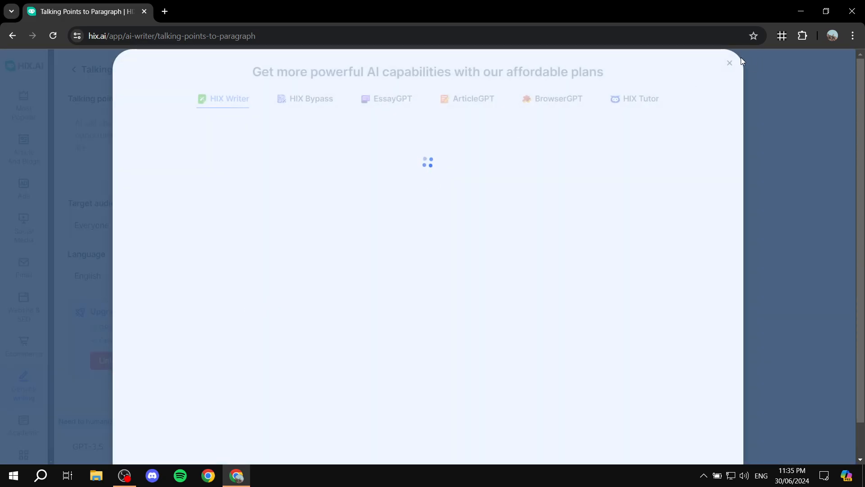
left_click(730, 62)
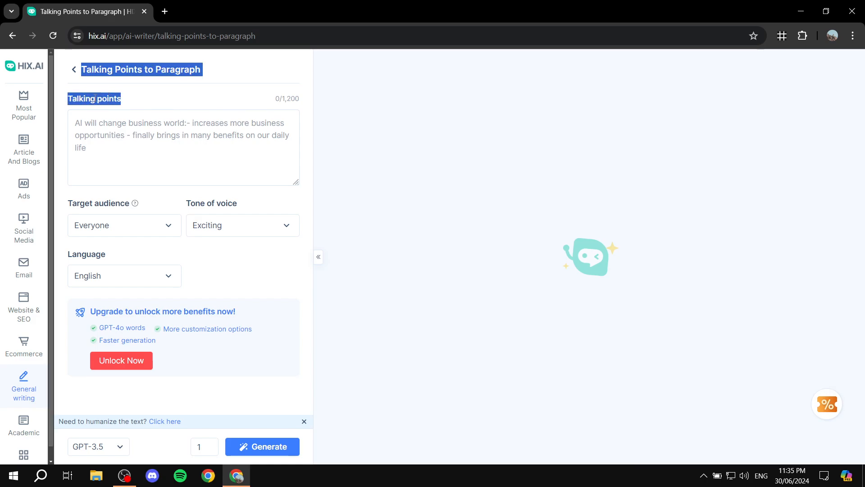
left_click(123, 102)
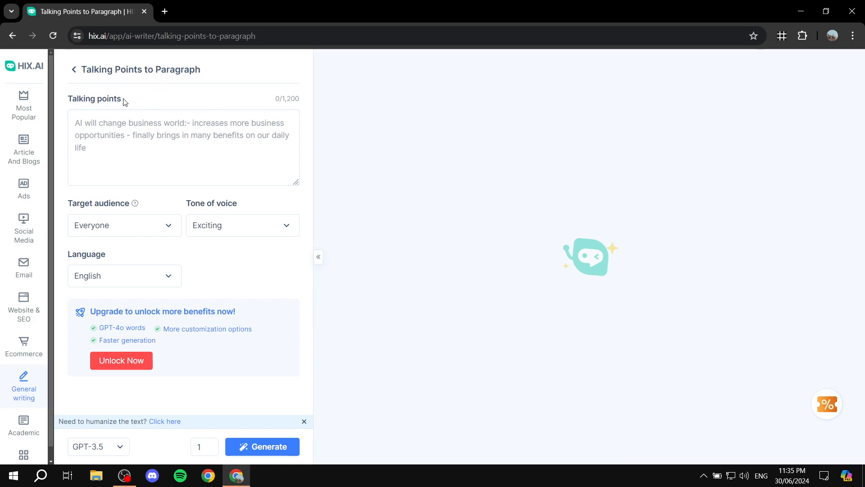
double_click(94, 98)
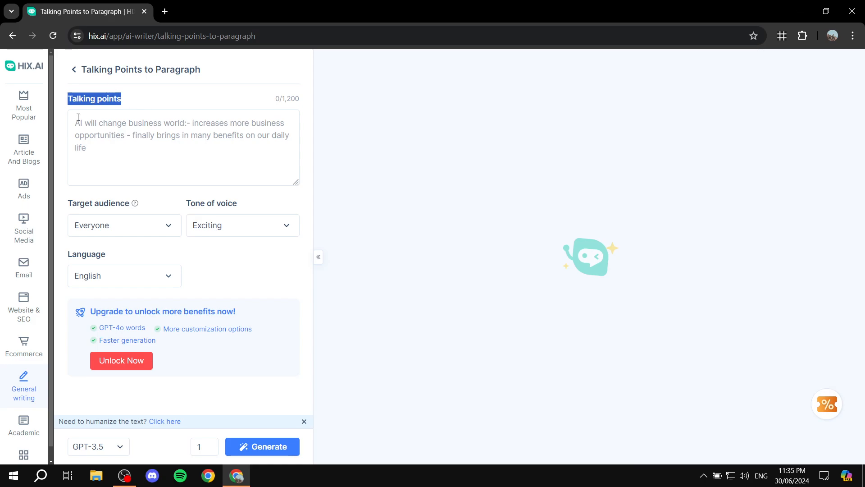
left_click(167, 149)
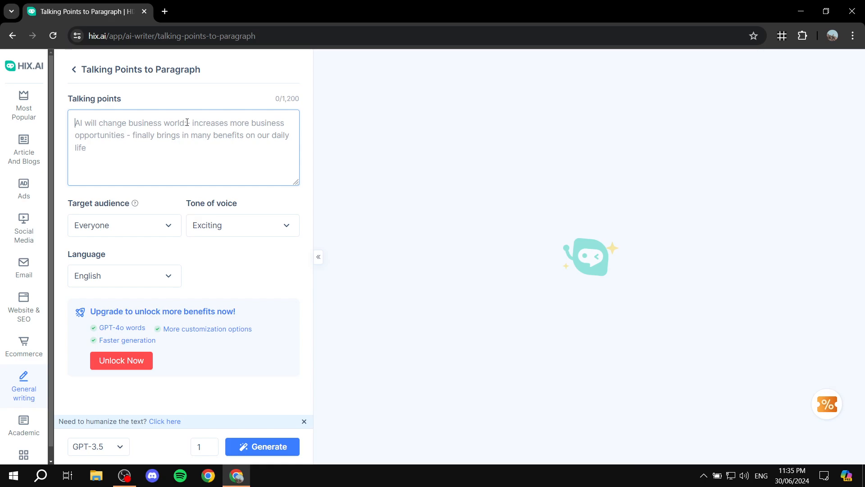
Enter talking points: Hix.ai is an amazing platform you should try for its many great tools
type("Hix.ai is an amazing platform - You should try Hix.ai because it has many great tools - Who can benefit from using hix.ai")
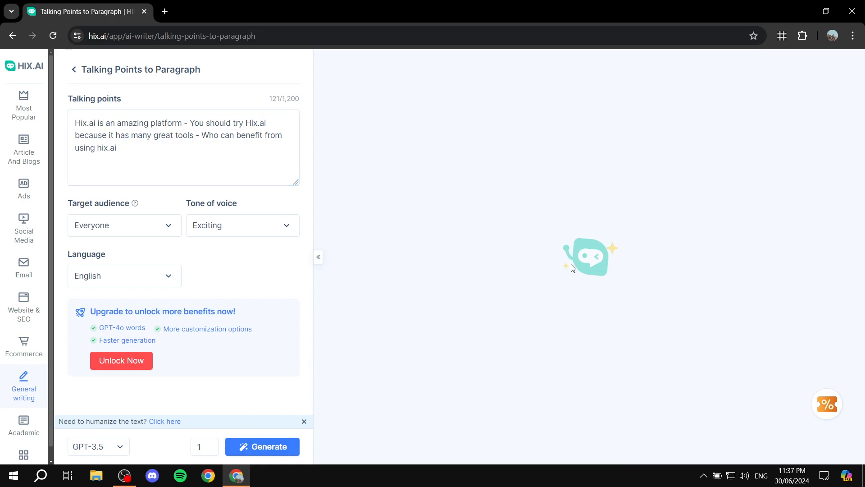
mouse_move(147, 220)
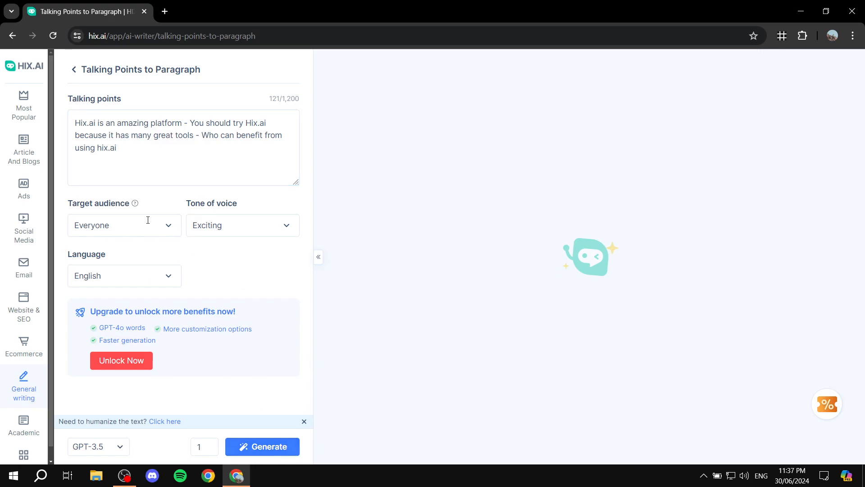
mouse_move(342, 178)
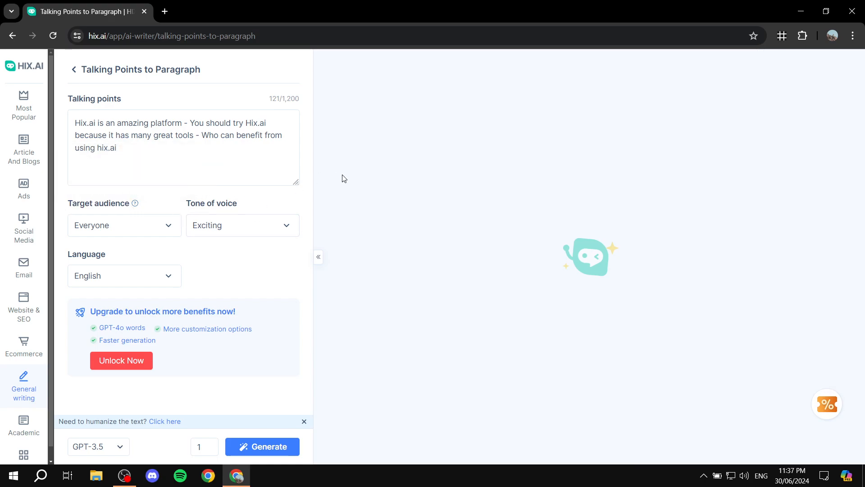
mouse_move(314, 452)
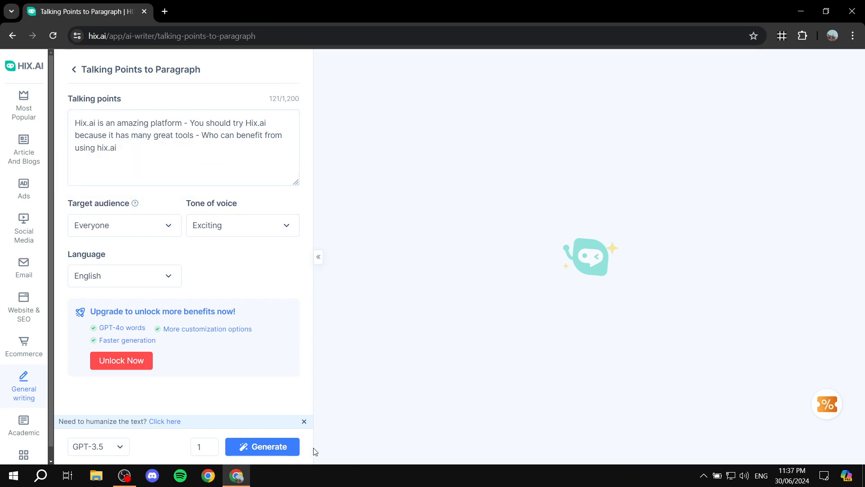
Generate the 82-word exciting Hix.ai paragraph and copy it
left_click(263, 446)
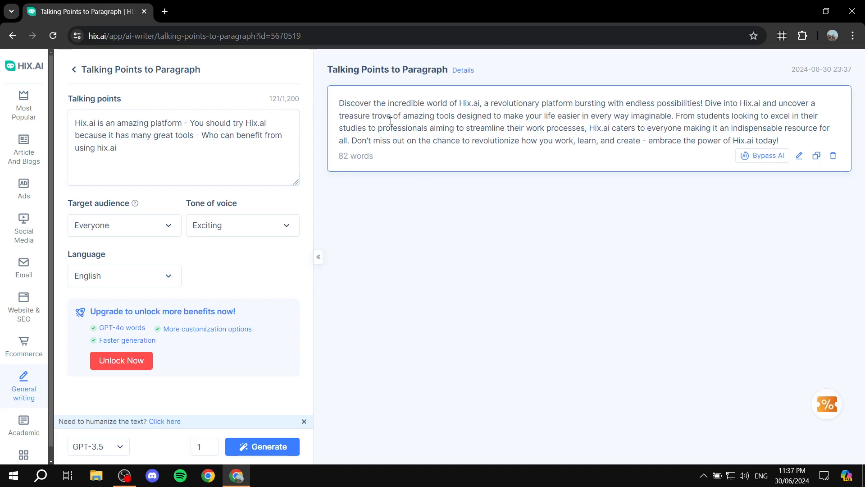
mouse_move(504, 105)
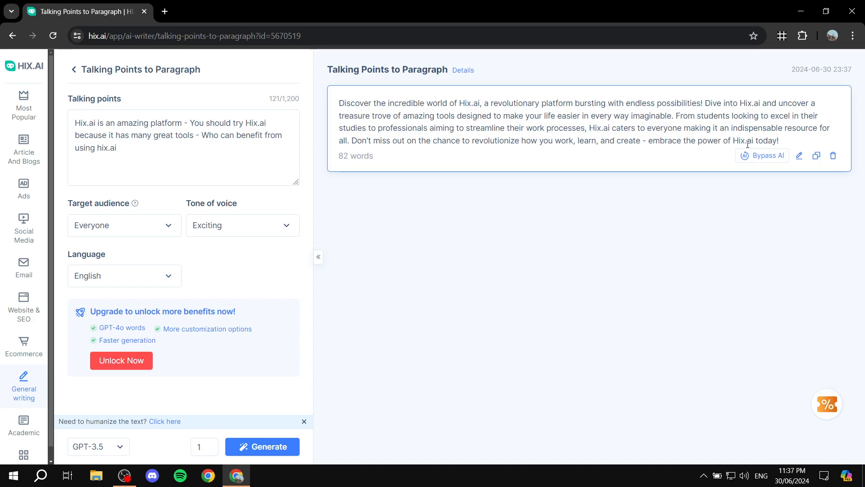
left_click(817, 156)
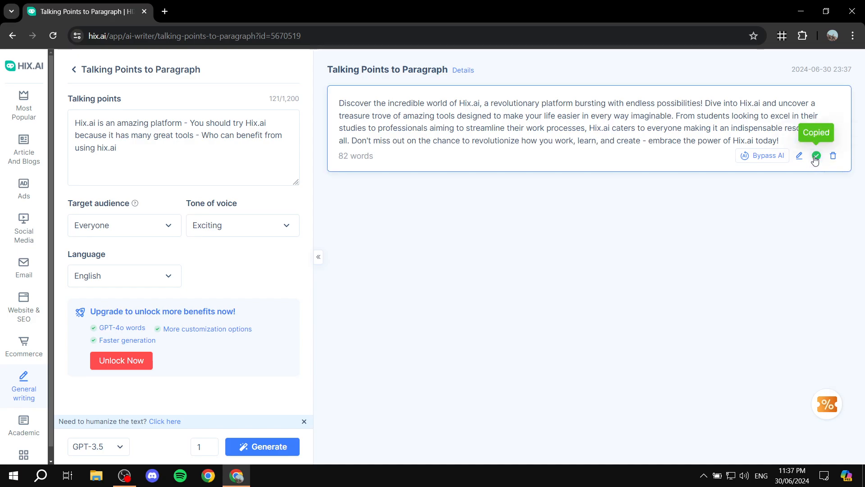
left_click(816, 155)
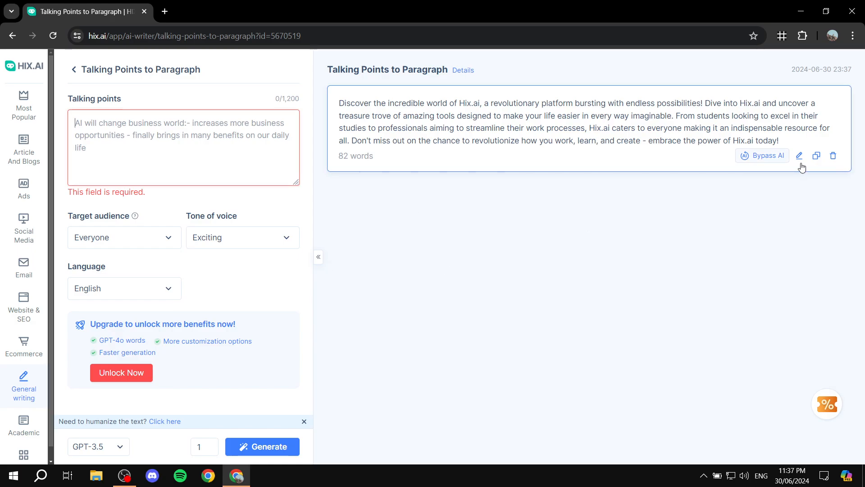
mouse_move(768, 155)
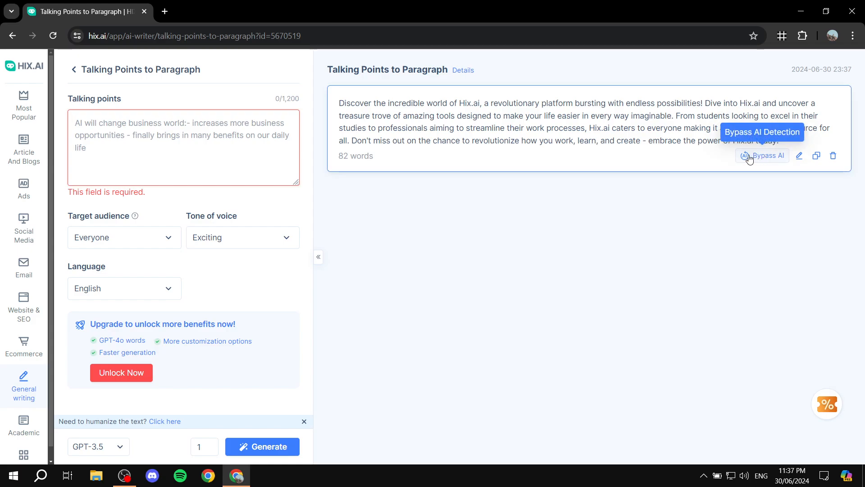
mouse_move(769, 164)
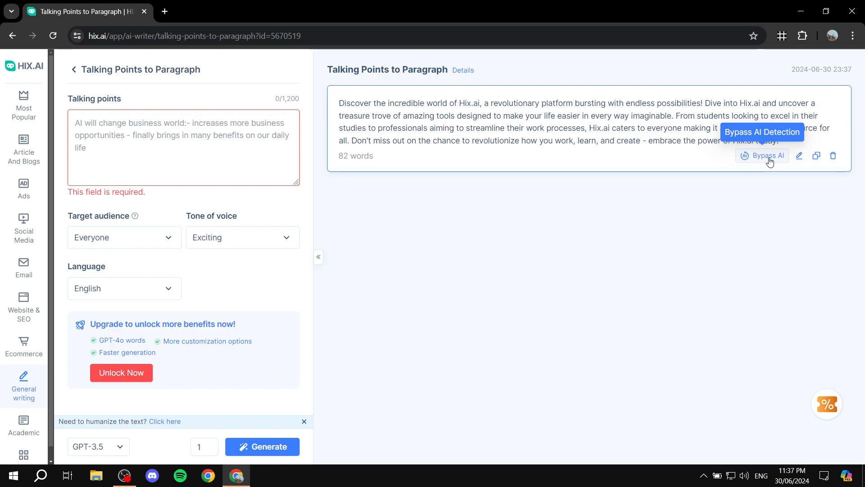
mouse_move(753, 167)
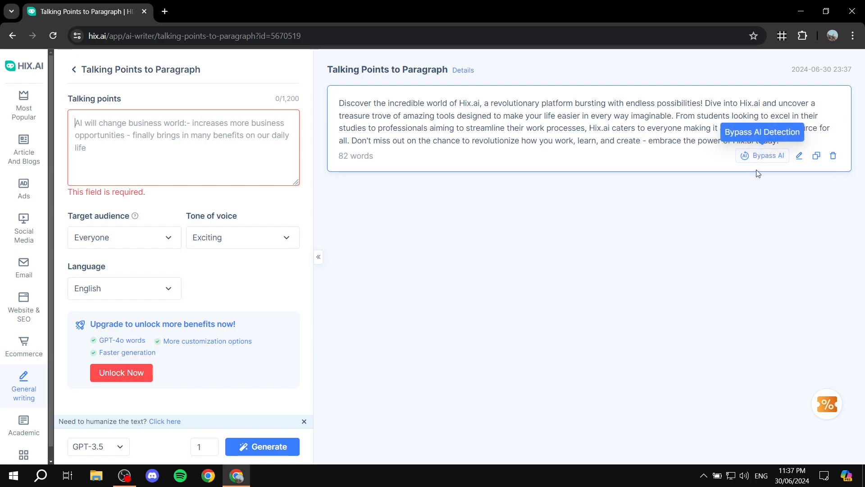
mouse_move(763, 158)
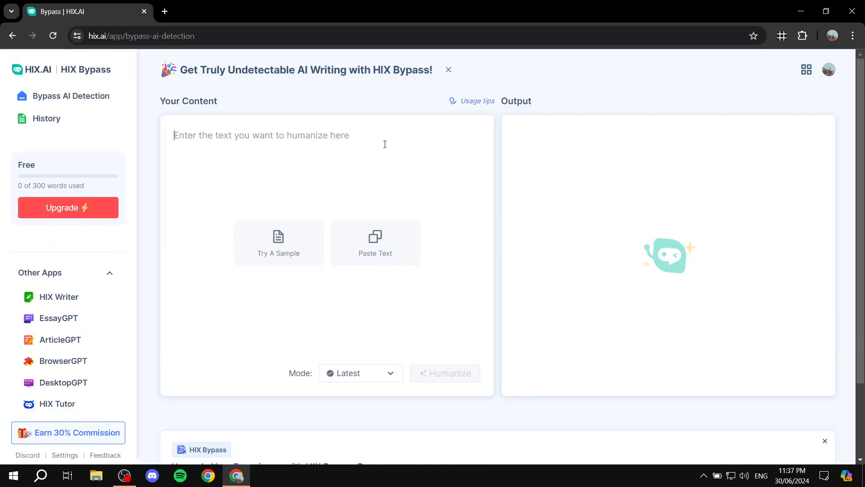
Paste the 82-word Hix.ai paragraph into the Bypass AI content box to humanize
left_click(278, 243)
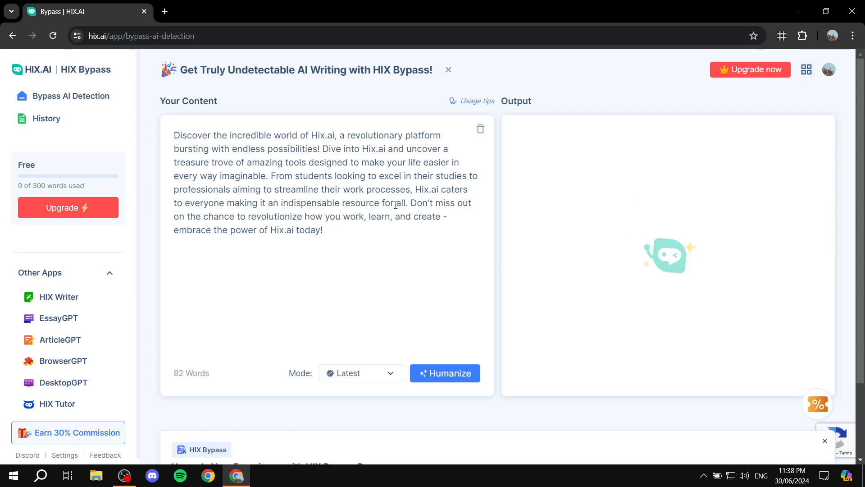
mouse_move(567, 120)
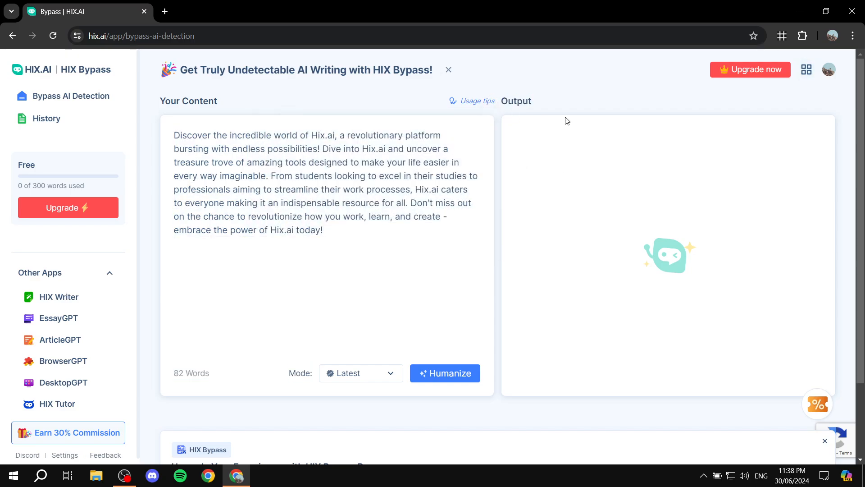
mouse_move(186, 113)
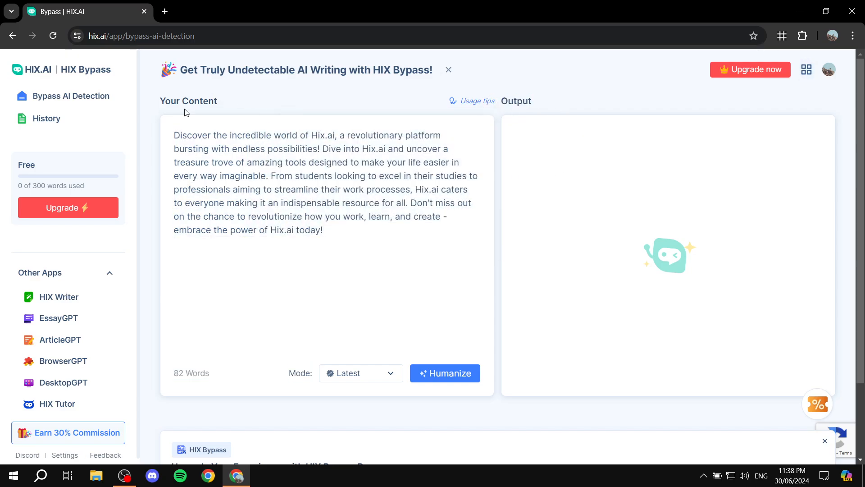
mouse_move(146, 104)
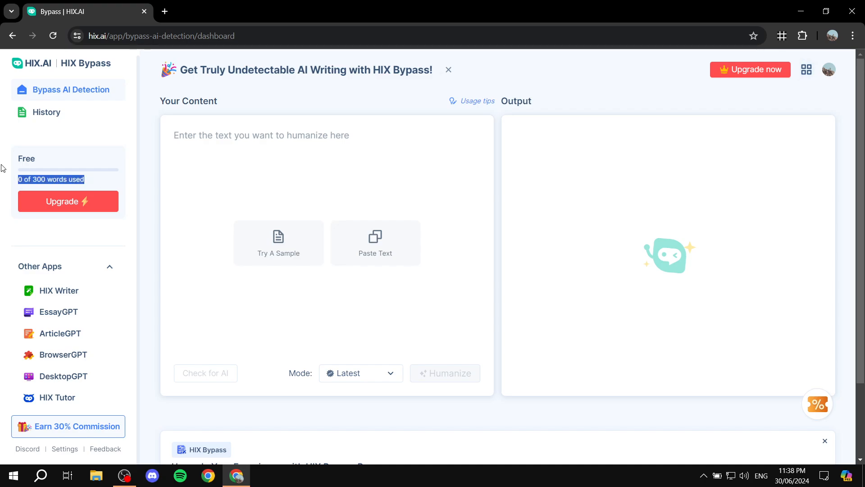
mouse_move(109, 185)
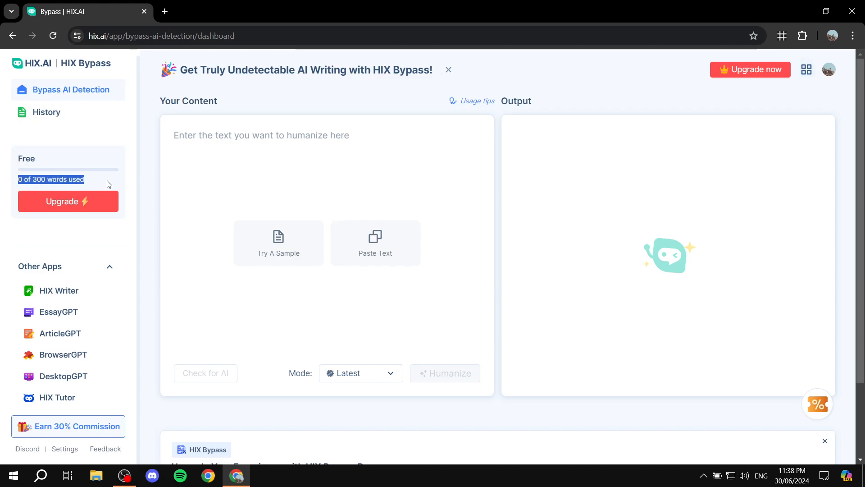
Switch from HIX Bypass to the EssayGPT app via the Other Apps sidebar
scroll("down", 3)
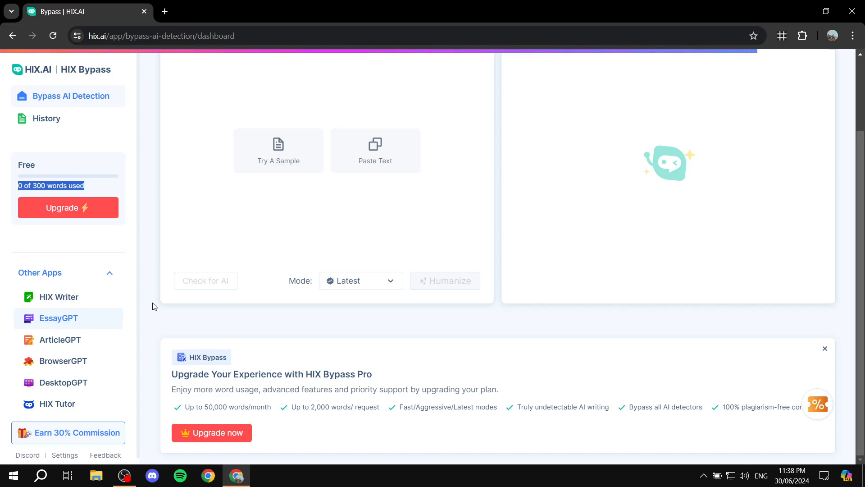
left_click(58, 317)
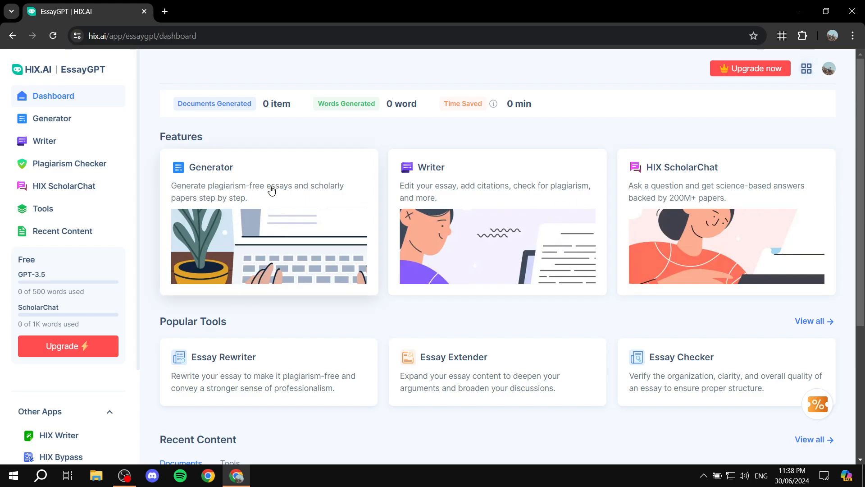
mouse_move(251, 153)
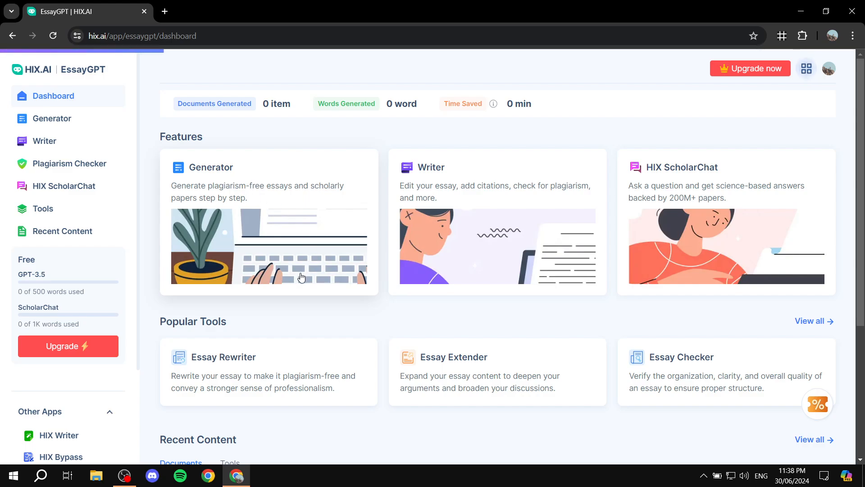
mouse_move(255, 195)
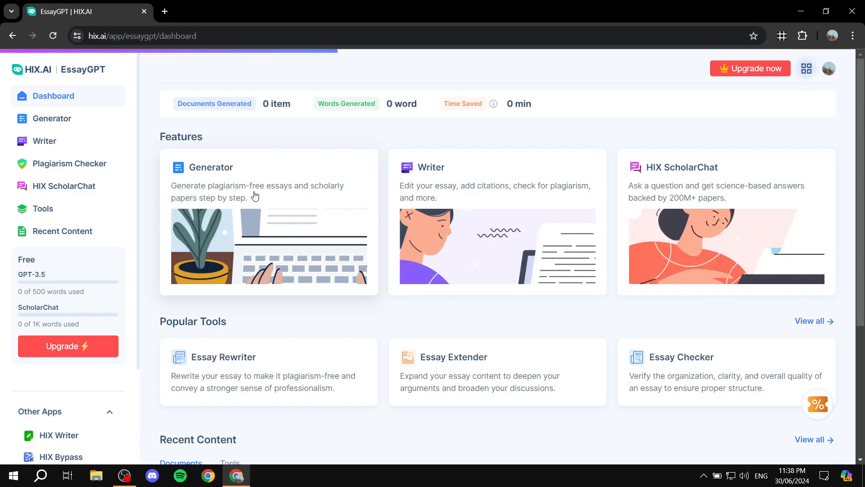
mouse_move(283, 204)
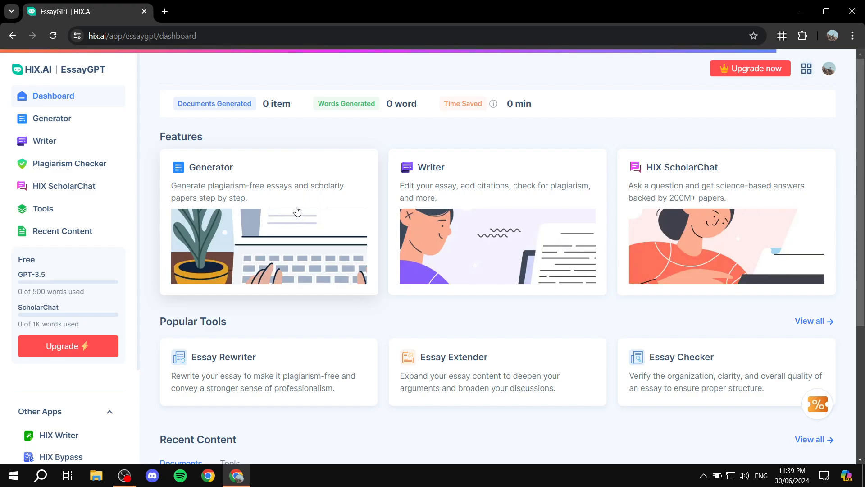
mouse_move(591, 253)
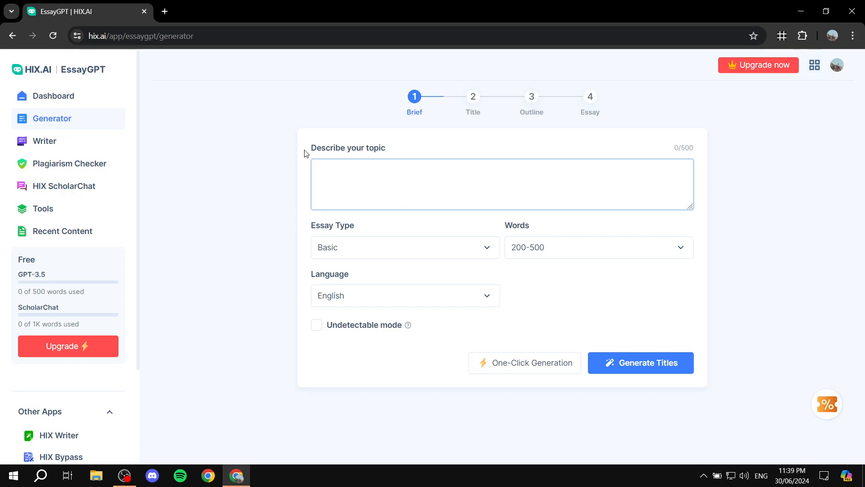
mouse_move(599, 143)
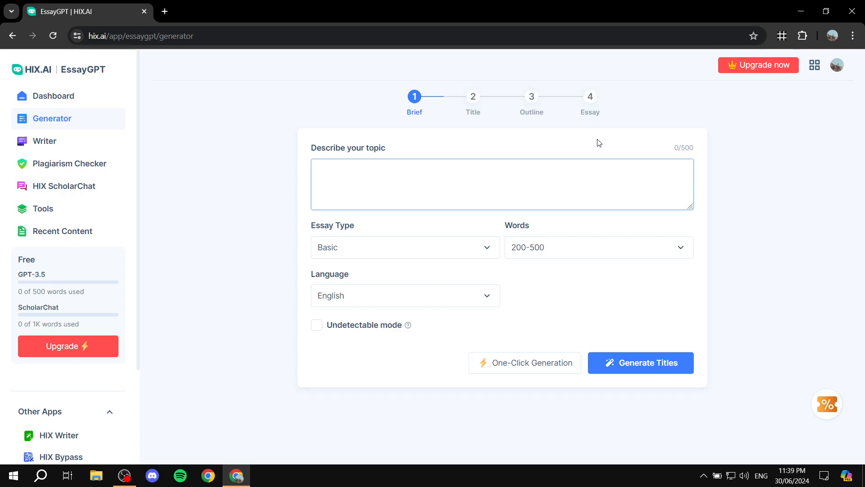
Describe the topic as the tallest buildings and the history behind them
type("Re")
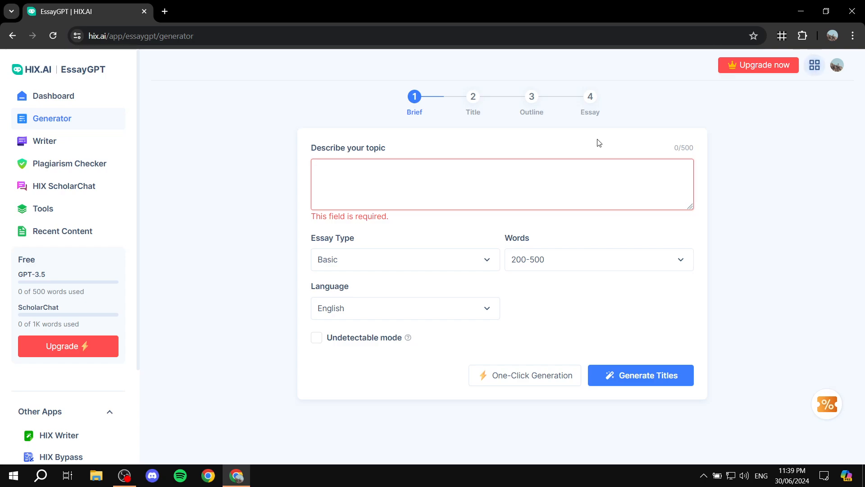
type("My topic is about the tallest buildings and the history behind them.")
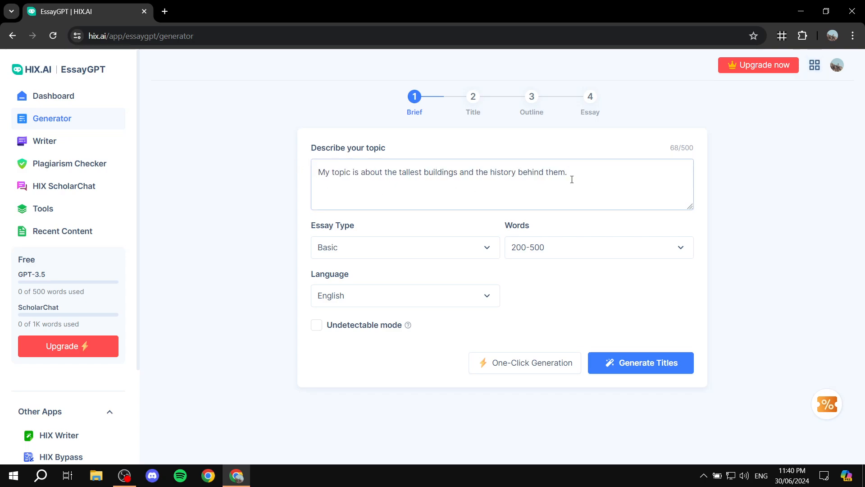
triple_click(442, 171)
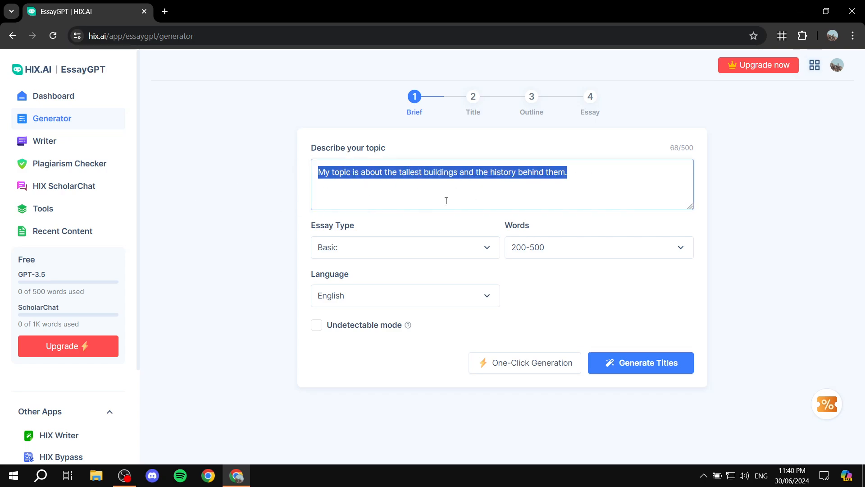
left_click(339, 153)
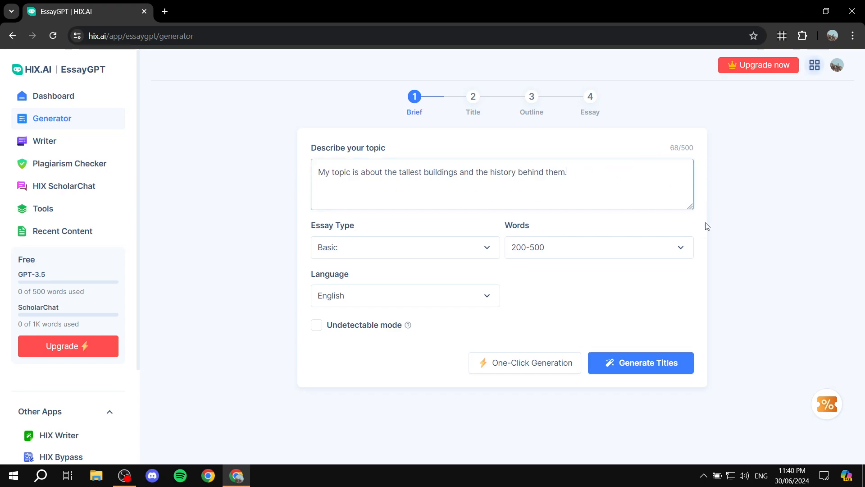
double_click(347, 147)
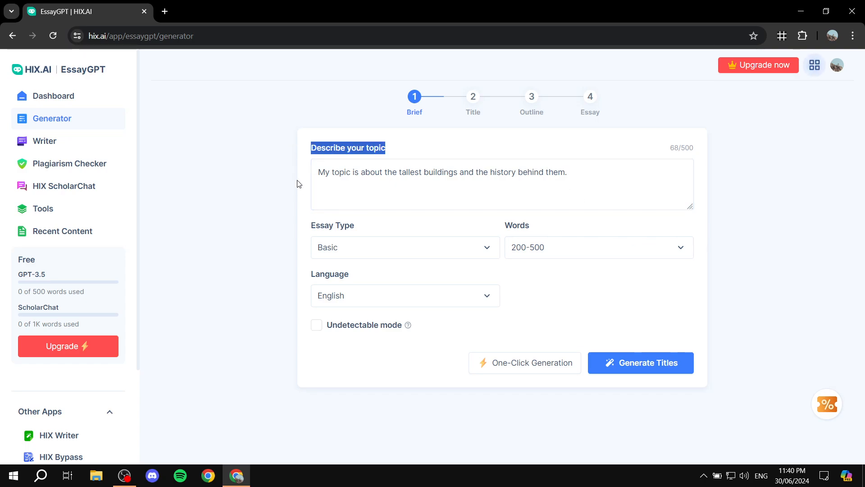
mouse_move(545, 280)
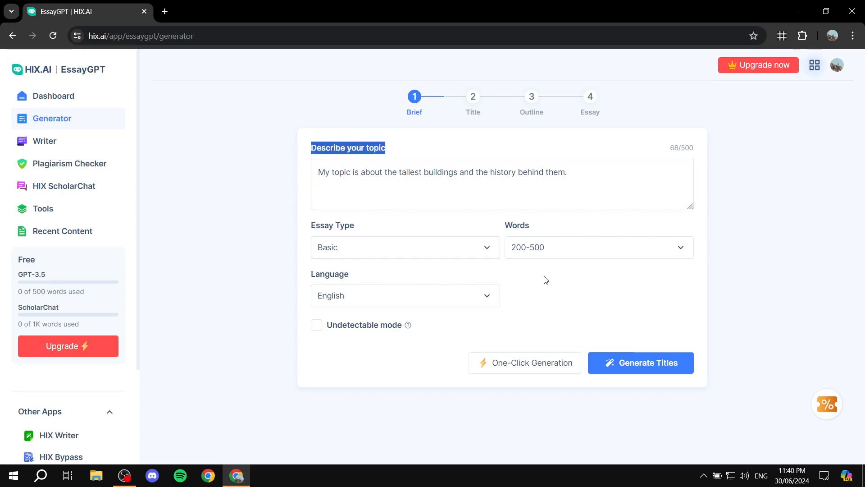
mouse_move(725, 311)
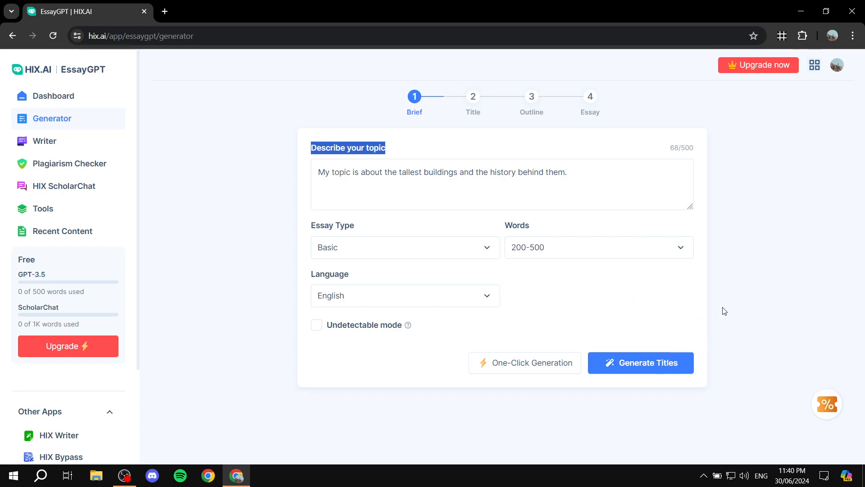
left_click(599, 194)
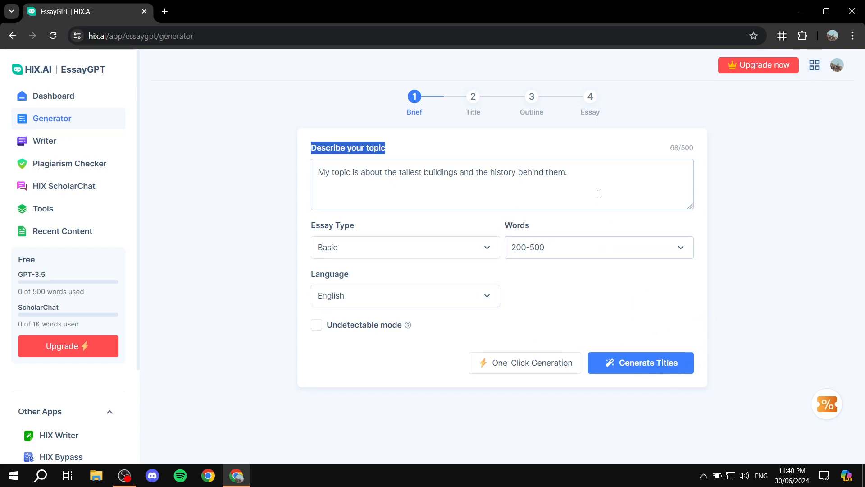
left_click(502, 184)
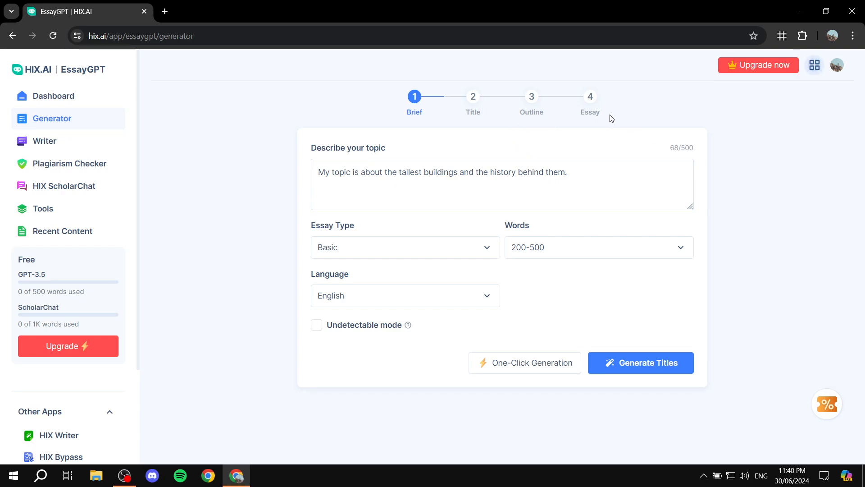
mouse_move(339, 249)
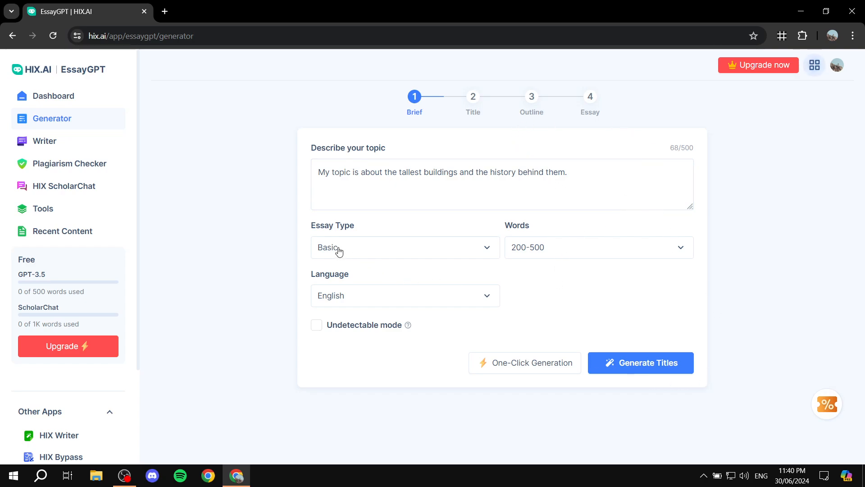
Set the essay length to 100-200 words and generate title suggestions
left_click(405, 248)
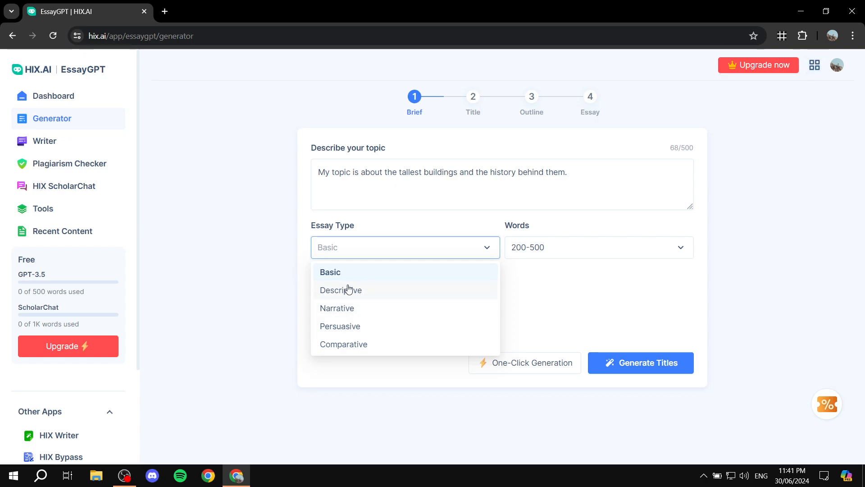
left_click(598, 248)
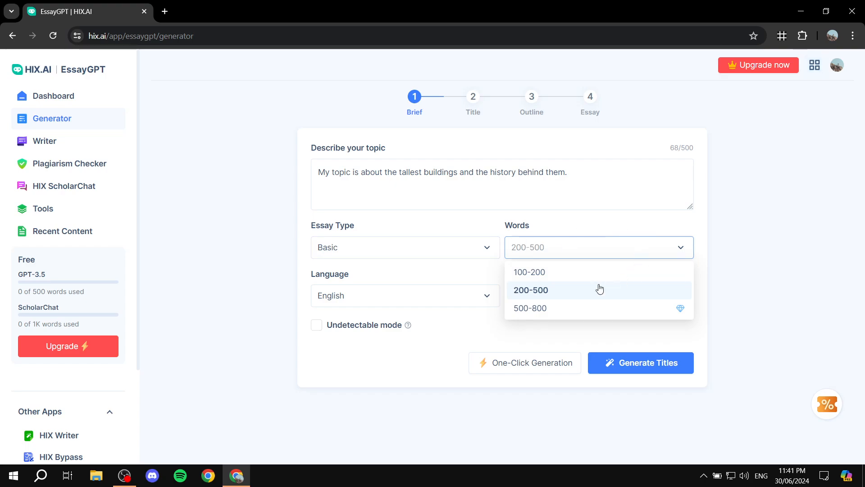
left_click(528, 271)
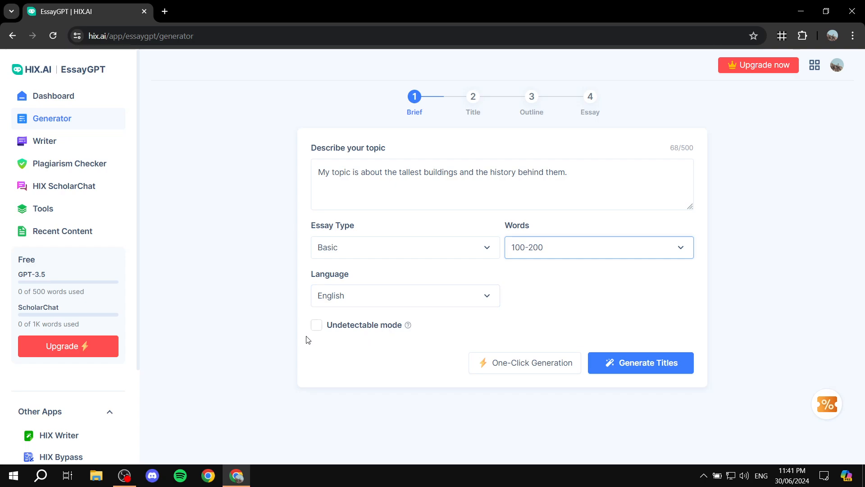
left_click(640, 362)
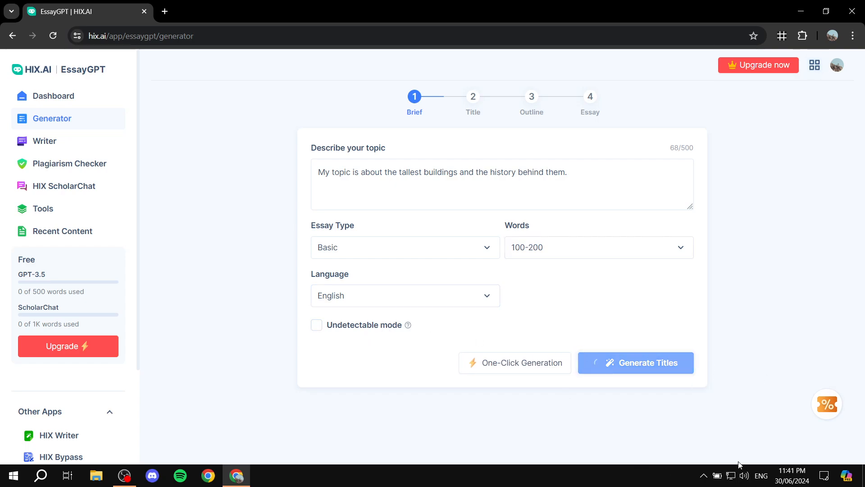
Choose the 'Sky's the Limit: Exploring the Tallest Buildings' title and generate its outline
left_click(635, 362)
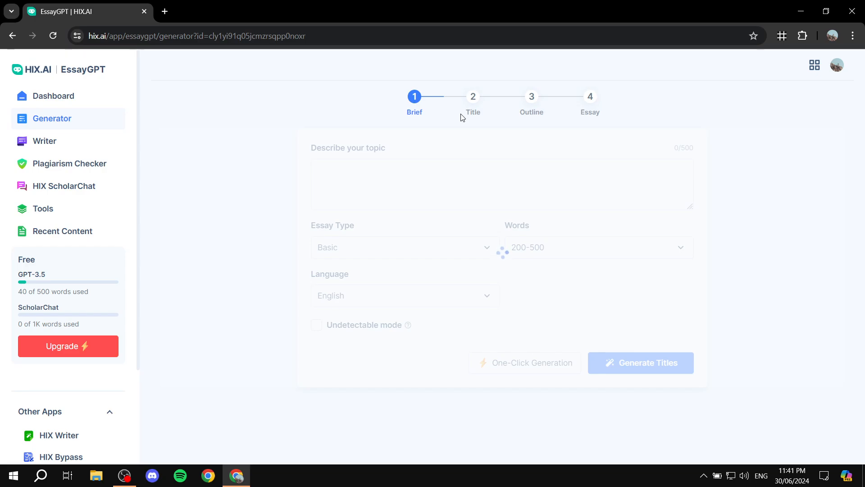
left_click(641, 362)
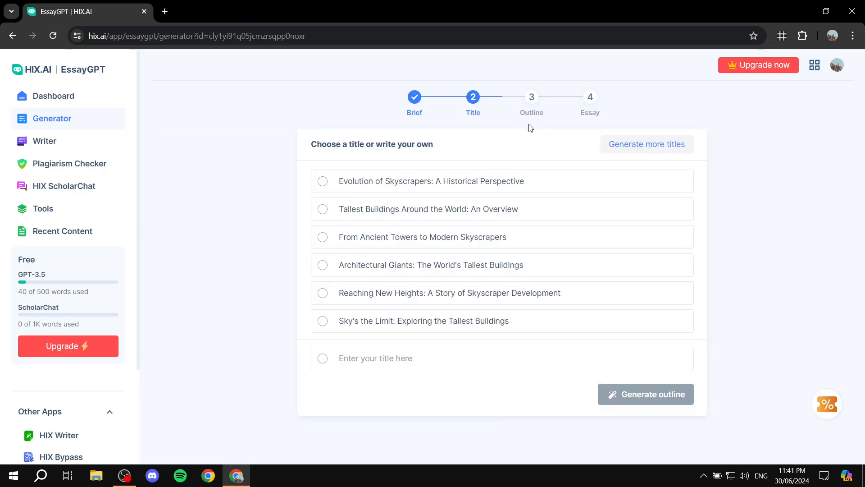
left_click(323, 357)
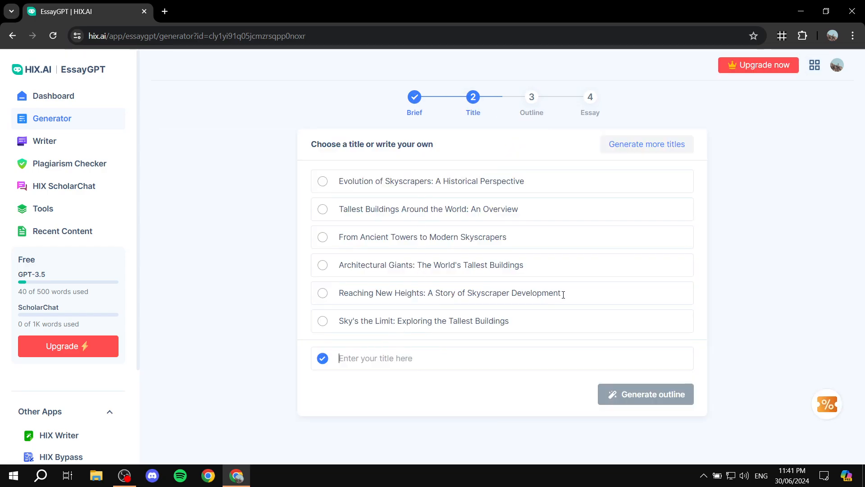
mouse_move(480, 338)
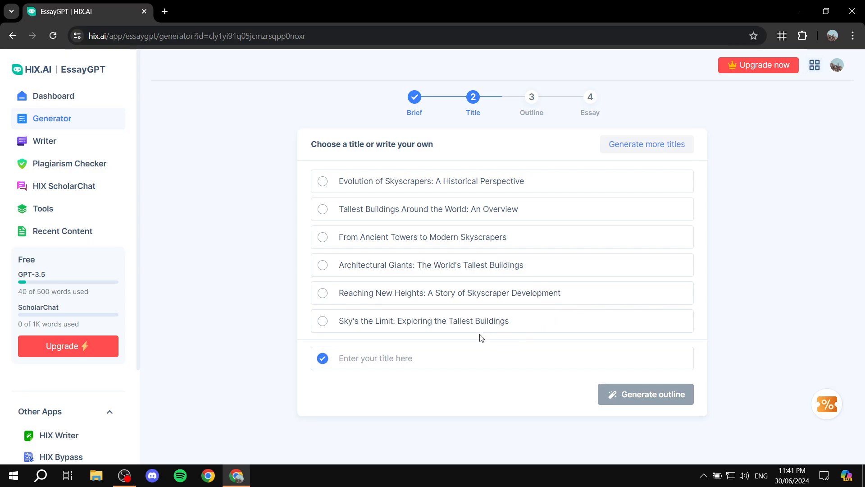
mouse_move(335, 327)
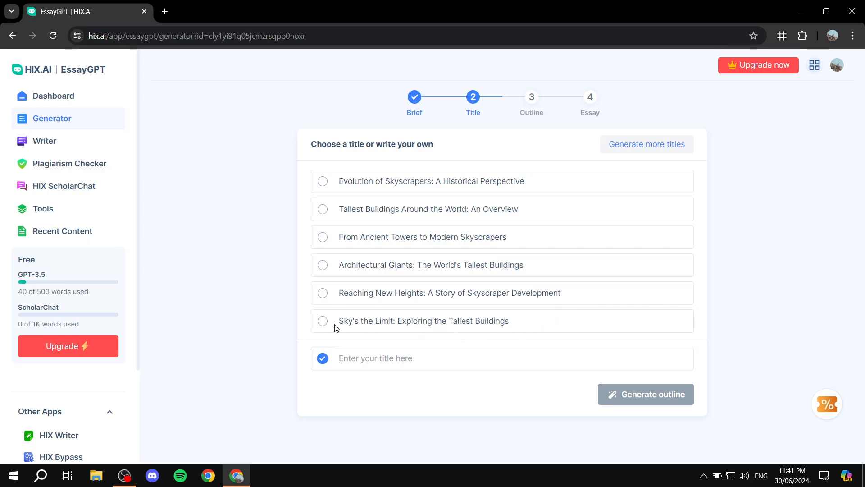
left_click(322, 320)
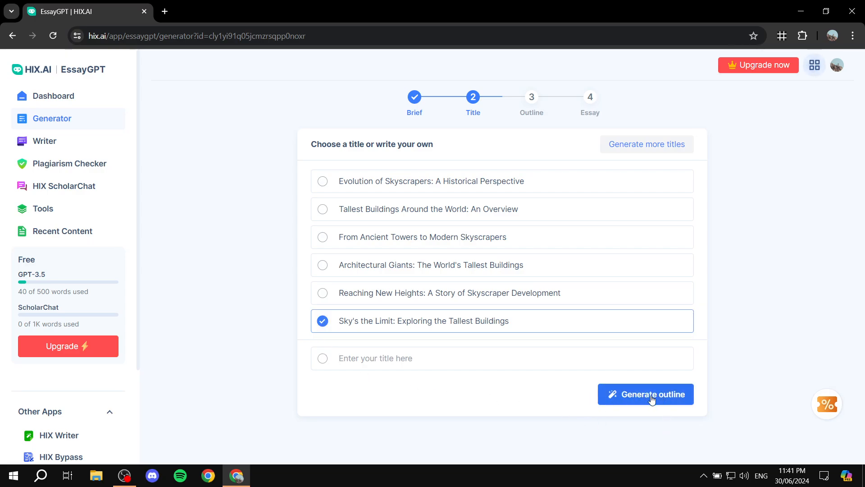
left_click(645, 394)
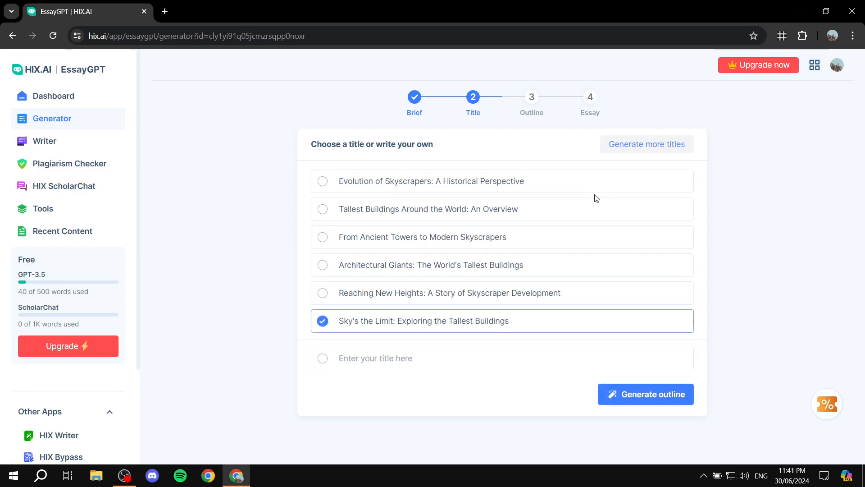
Review Outline 1's headings and talking points, dismissing the editing tip
left_click(645, 393)
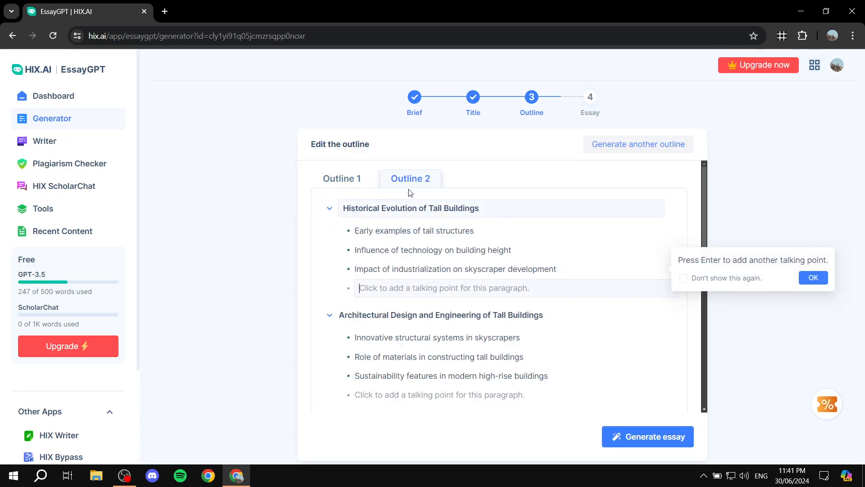
left_click(341, 178)
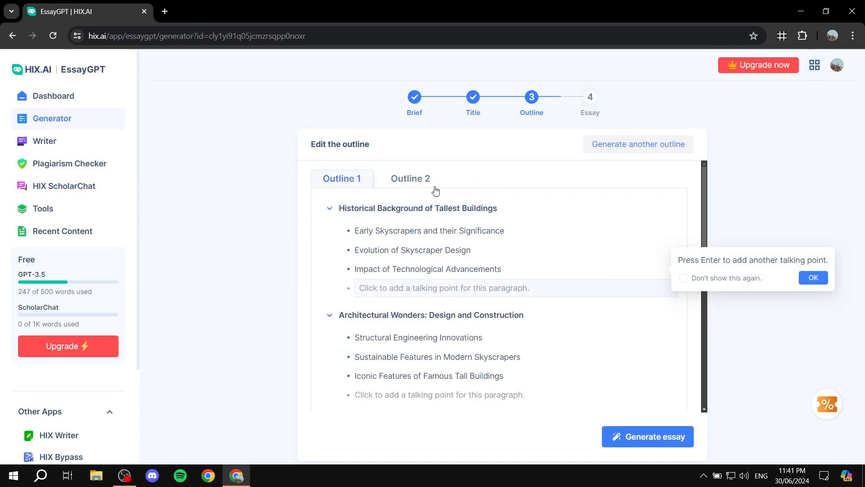
left_click(418, 208)
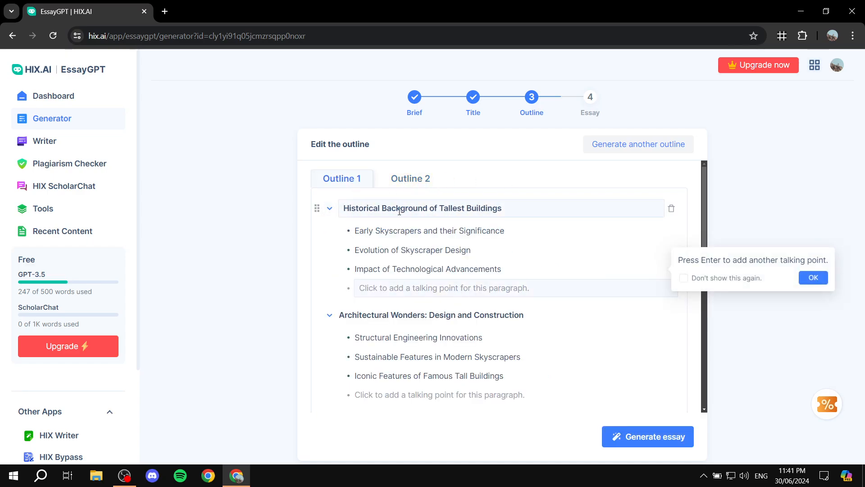
left_click(429, 230)
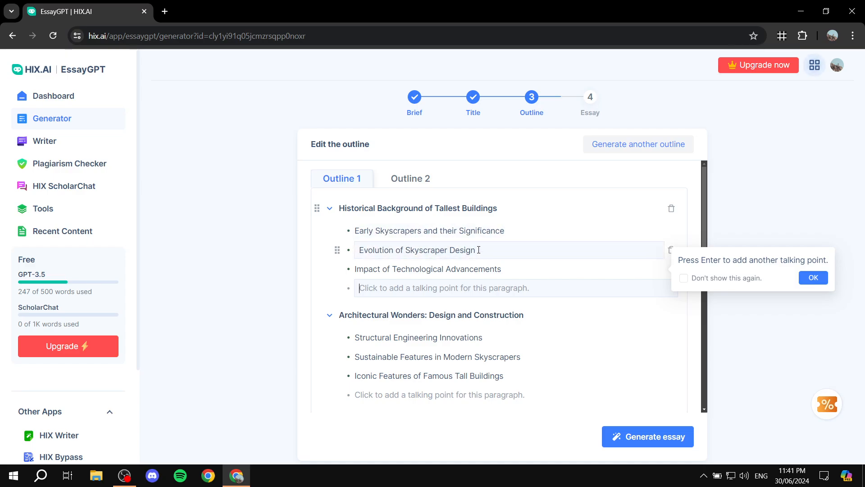
scroll("down", 3)
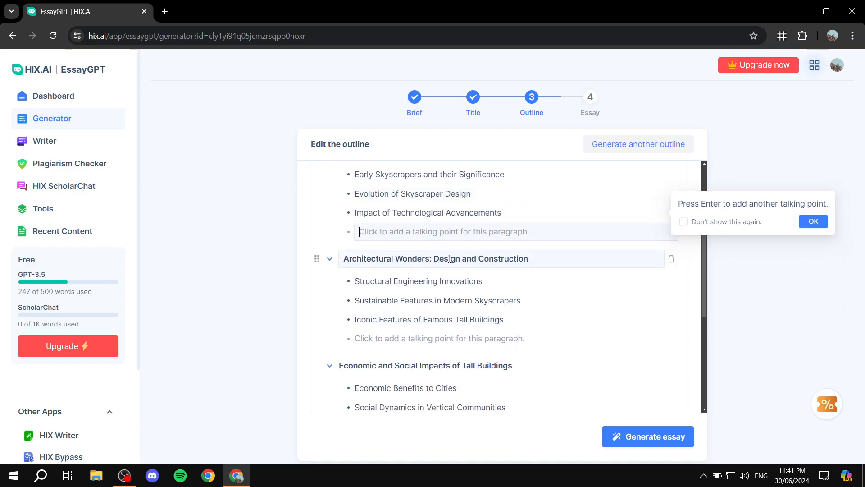
scroll("down", 3)
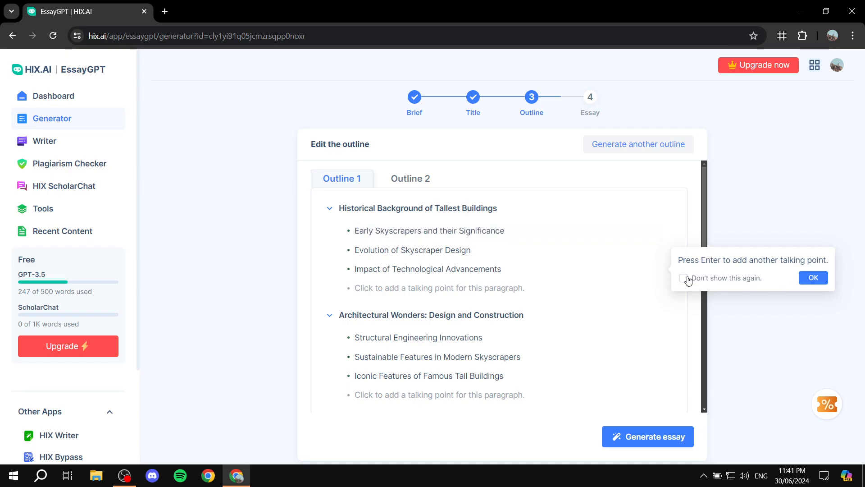
left_click(441, 209)
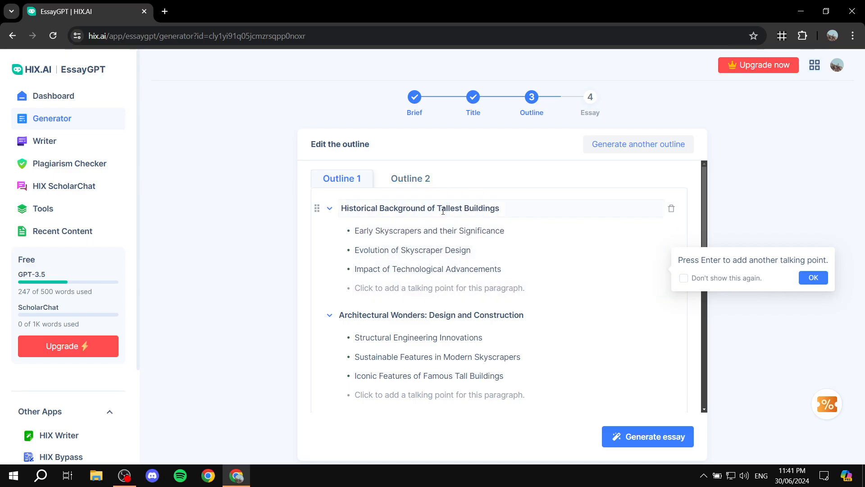
Compare Outline 2, then generate the full essay from the outline
left_click(410, 178)
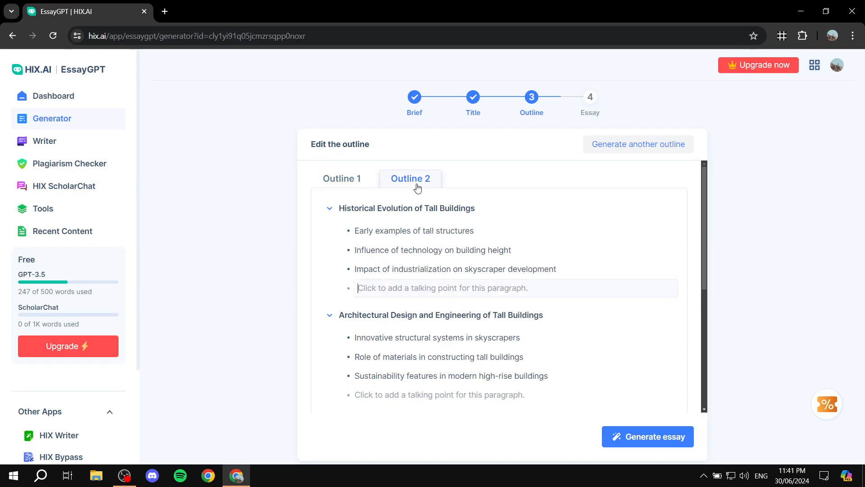
scroll("down", 3)
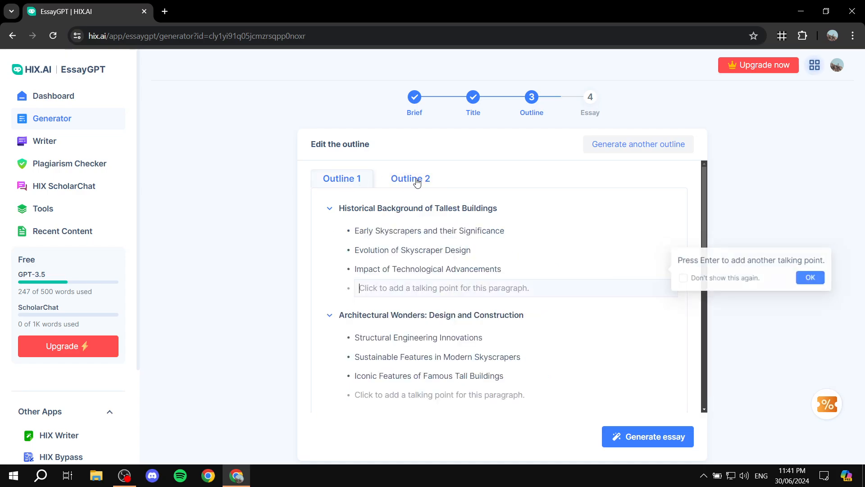
left_click(410, 179)
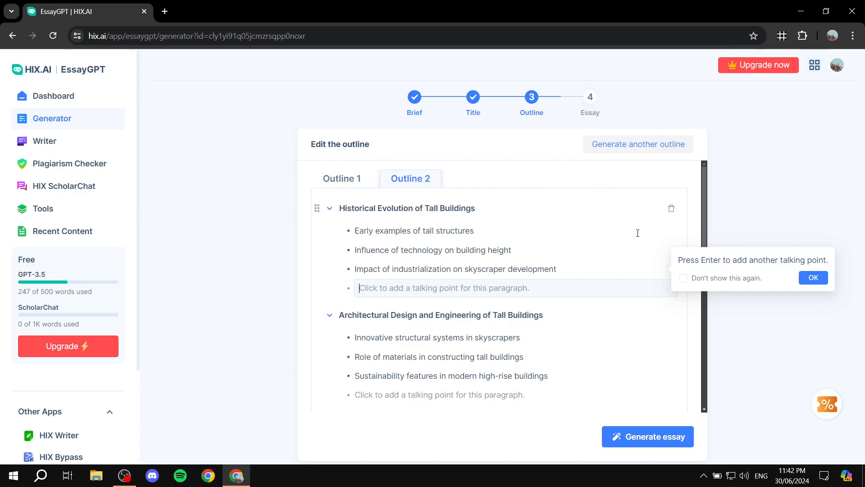
left_click(647, 436)
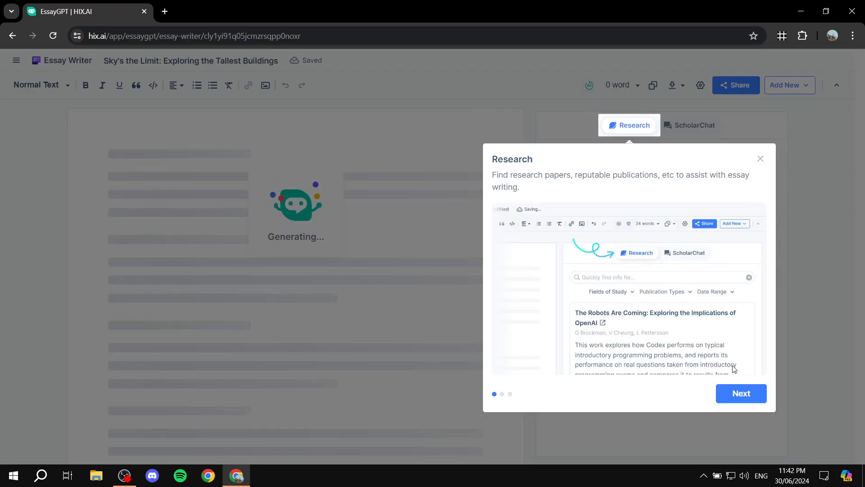
Click through the Research and ScholarChat feature tour while the essay generates
left_click(741, 393)
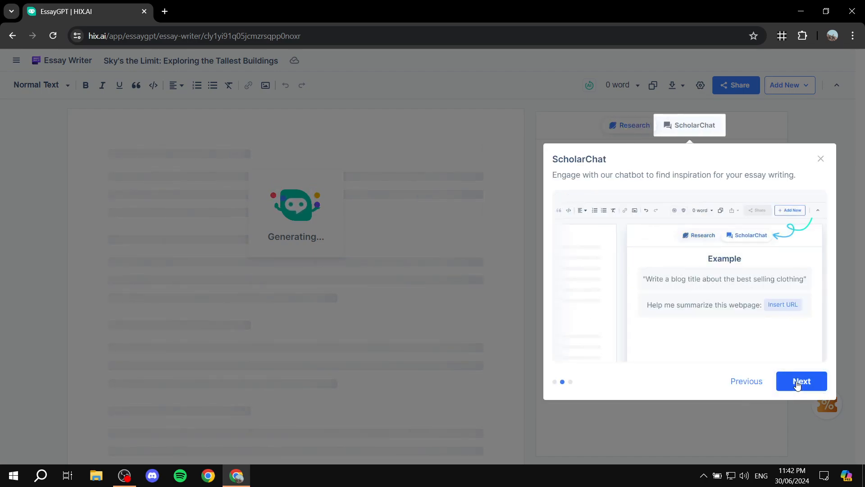
left_click(801, 381)
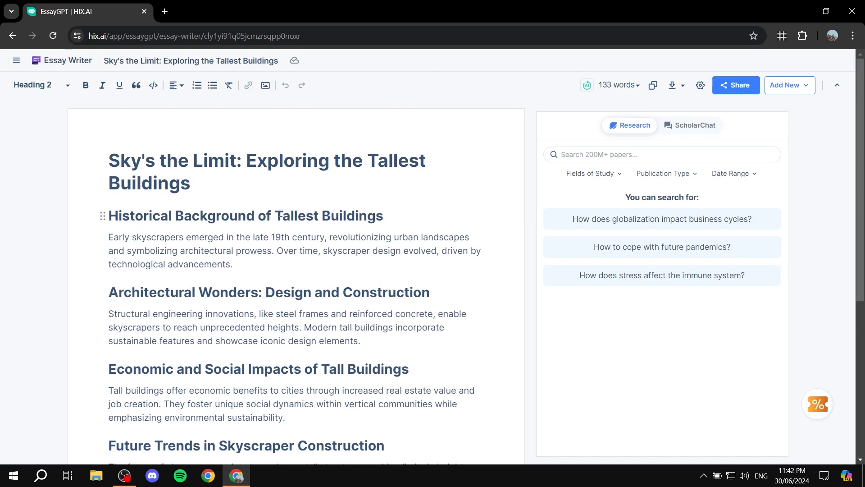
scroll("down", 3)
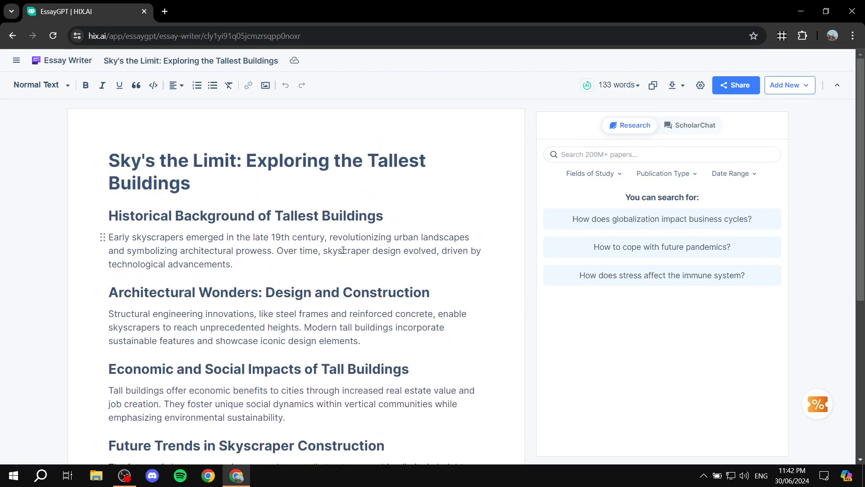
mouse_move(376, 262)
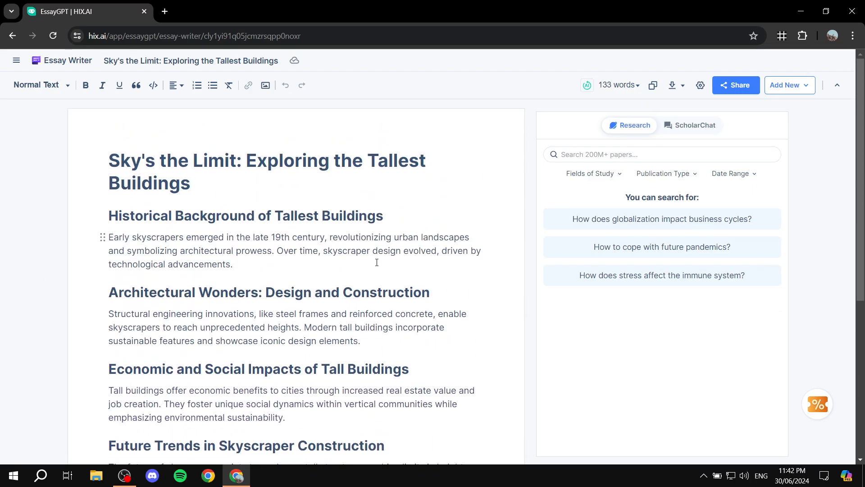
scroll("down", 3)
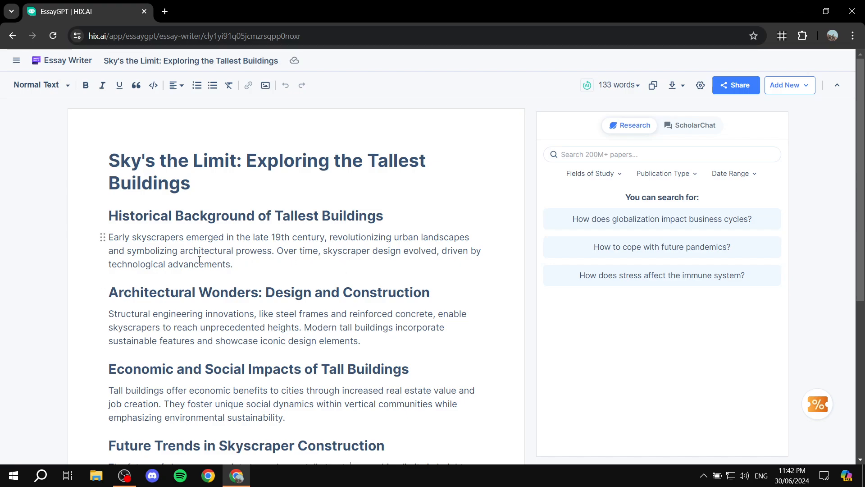
scroll("down", 3)
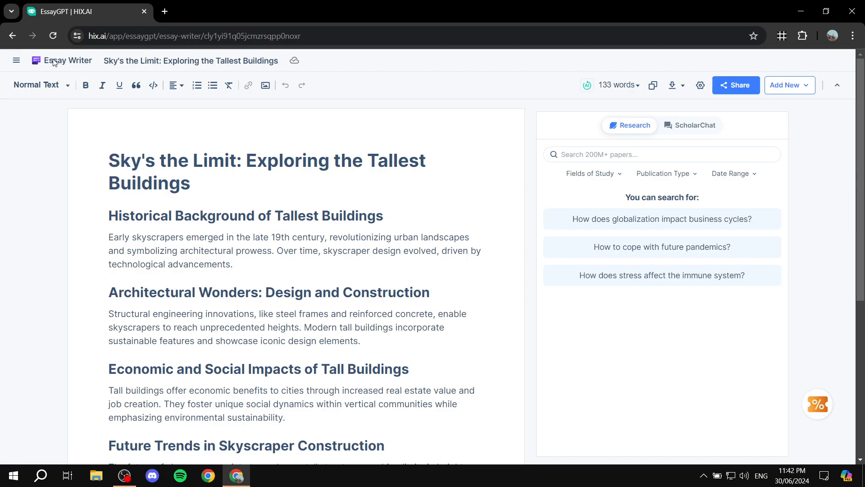
Show the HIX.AI navigation sidebar with Other Apps alongside the 133-word essay
left_click(16, 60)
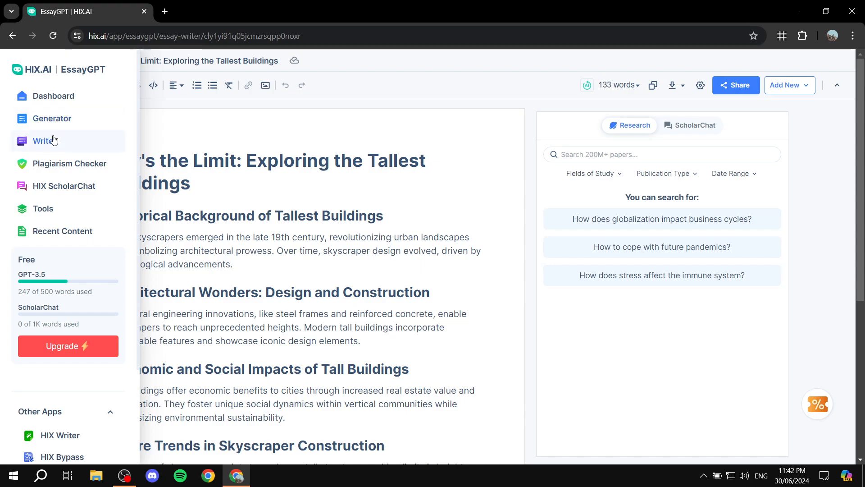
mouse_move(43, 440)
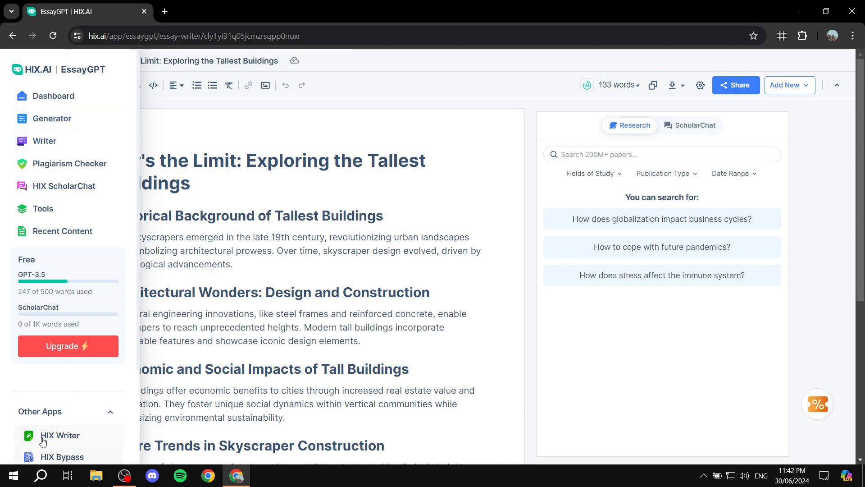
scroll("down", 3)
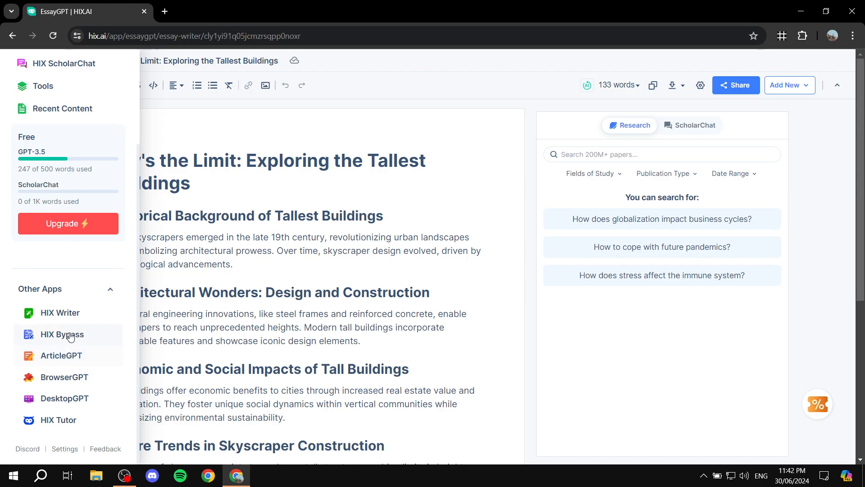
mouse_move(47, 381)
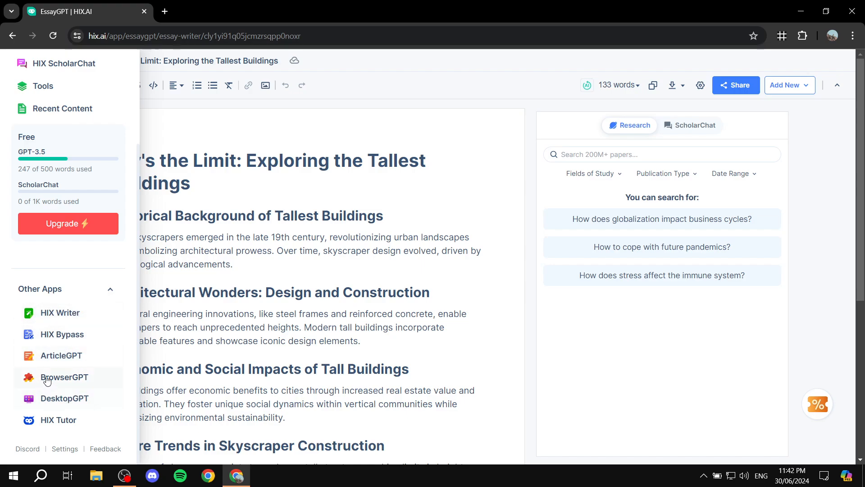
mouse_move(84, 381)
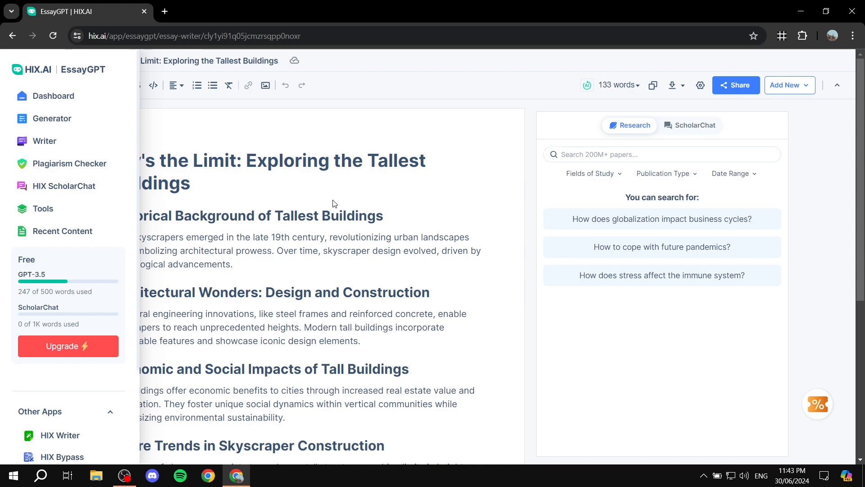
mouse_move(386, 157)
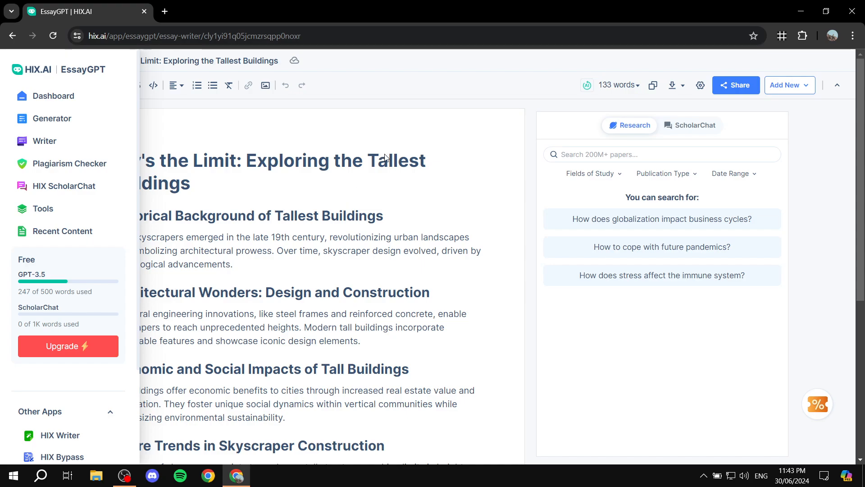